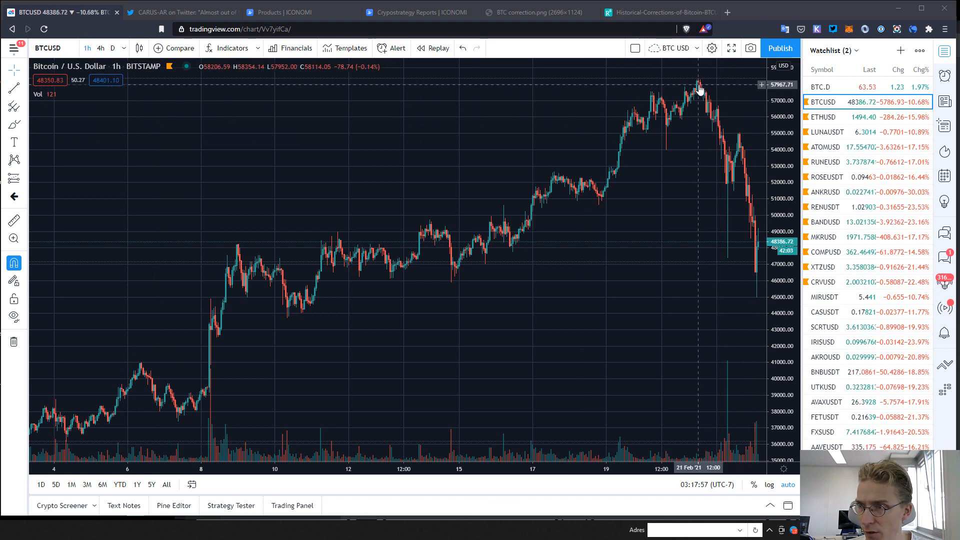
mouse_move(714, 117)
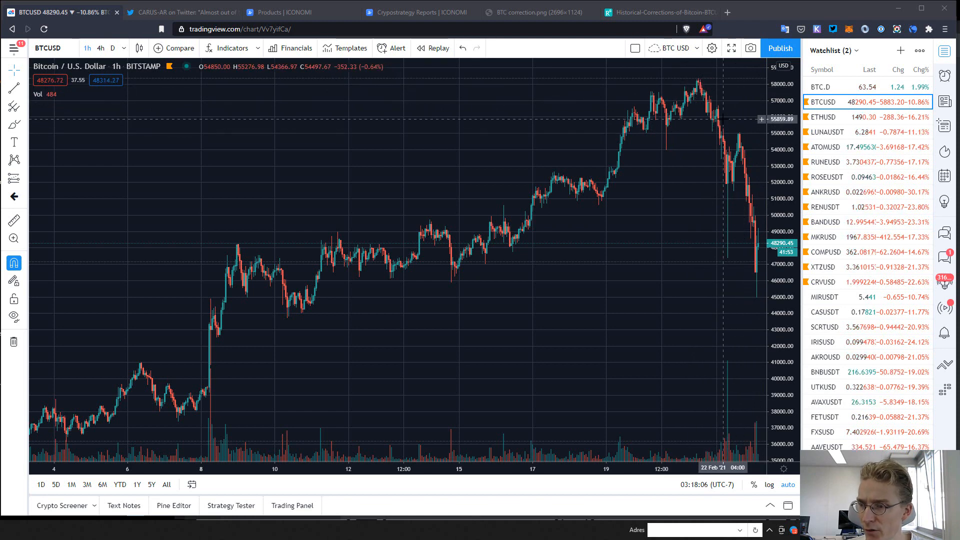
mouse_move(717, 123)
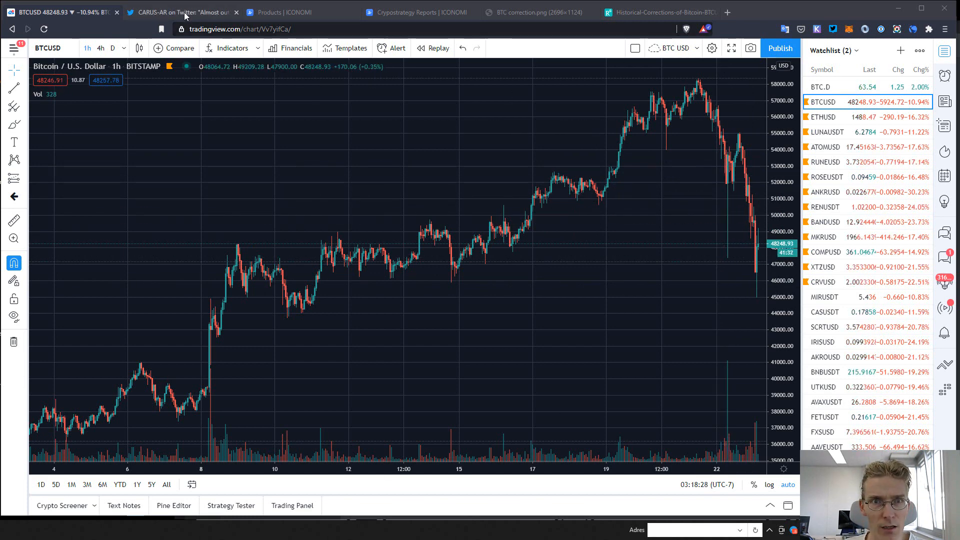
Step: Scroll the CARUS-AR Twitter feed to the emergency rebalance-to-USDT post, then return to the Bitcoin chart
left_click(181, 12)
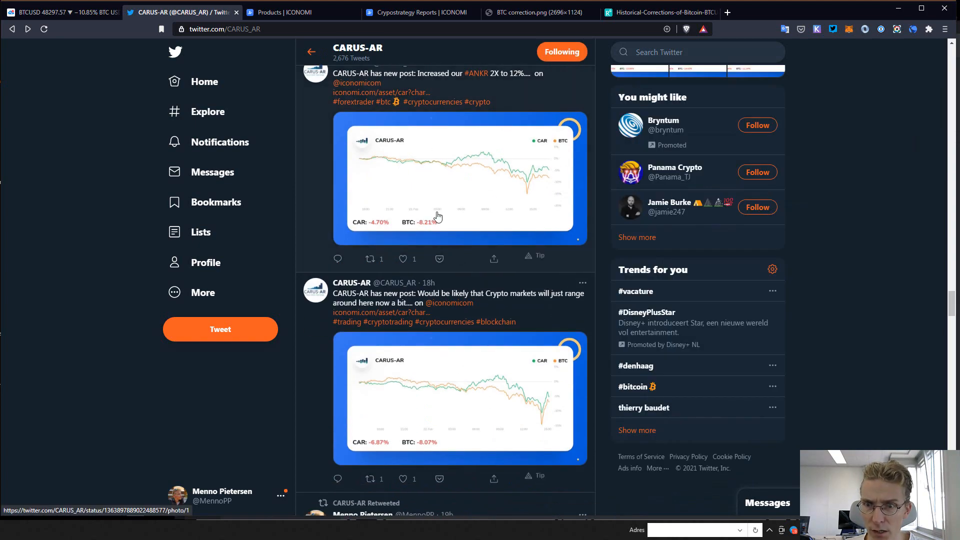
scroll("down", 3)
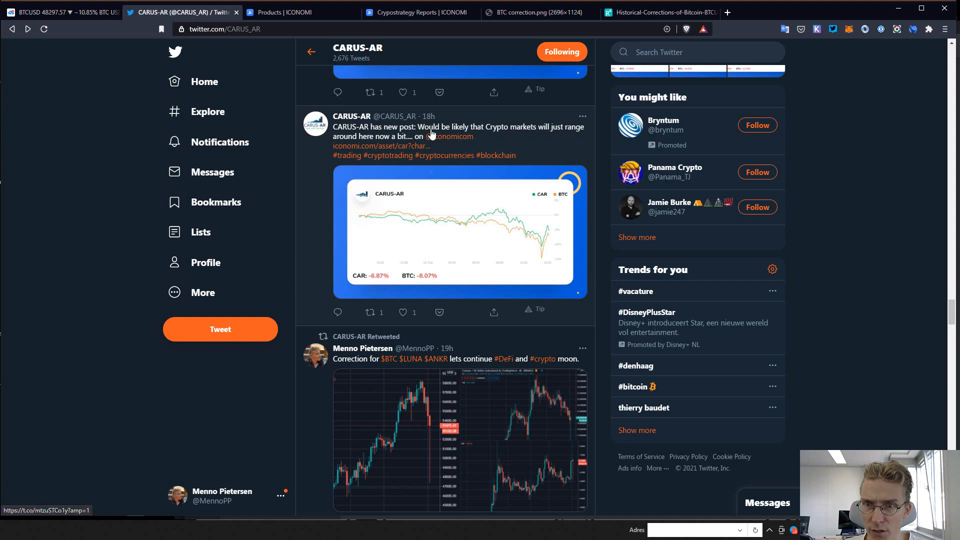
scroll("down", 3)
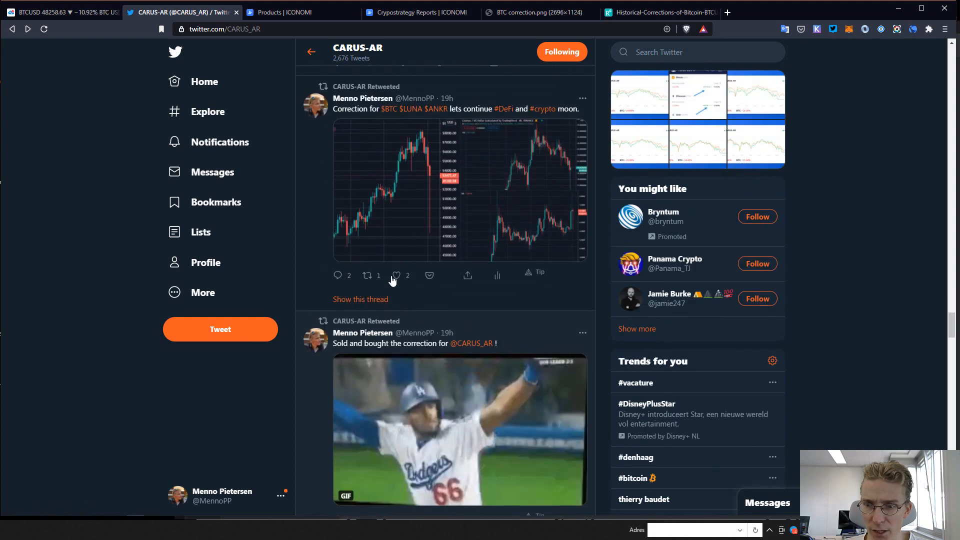
scroll("down", 3)
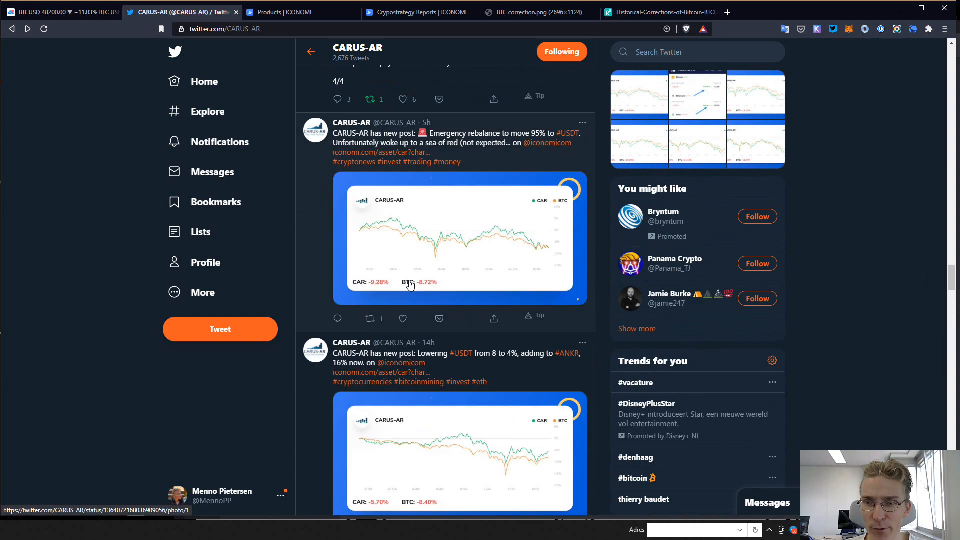
left_click(61, 12)
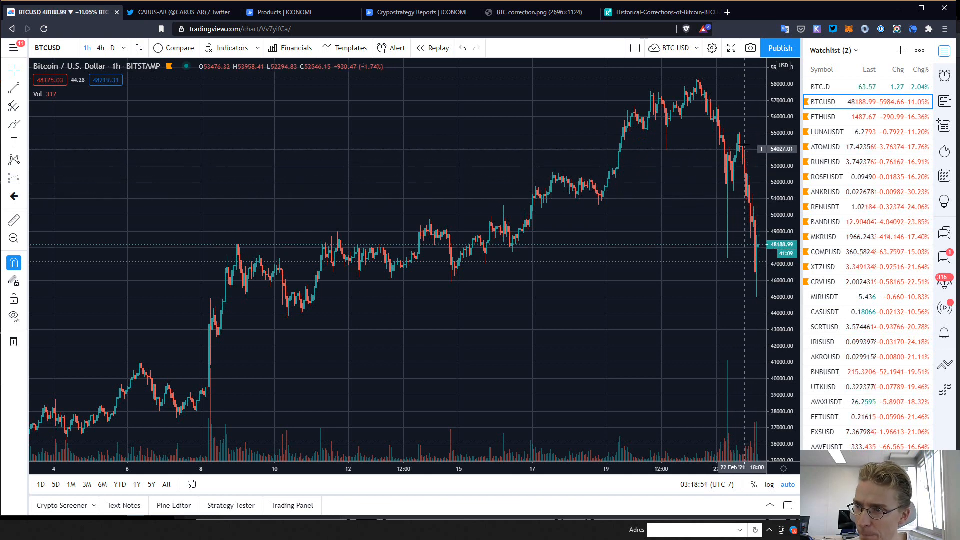
mouse_move(750, 179)
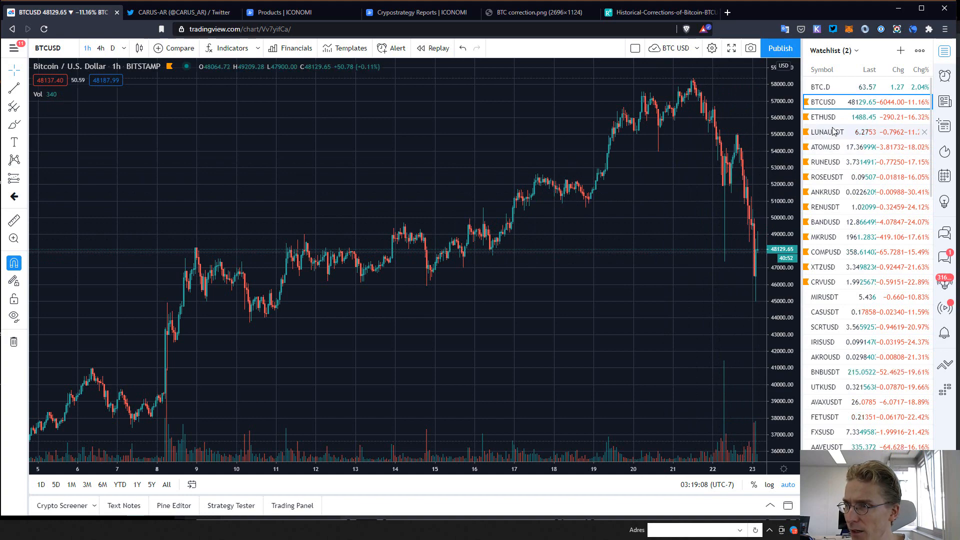
left_click(825, 147)
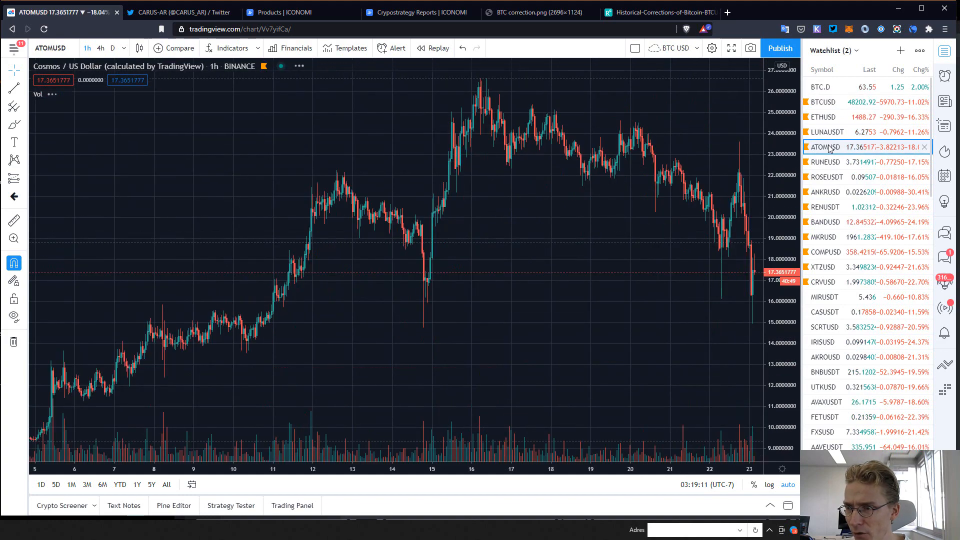
left_click(826, 192)
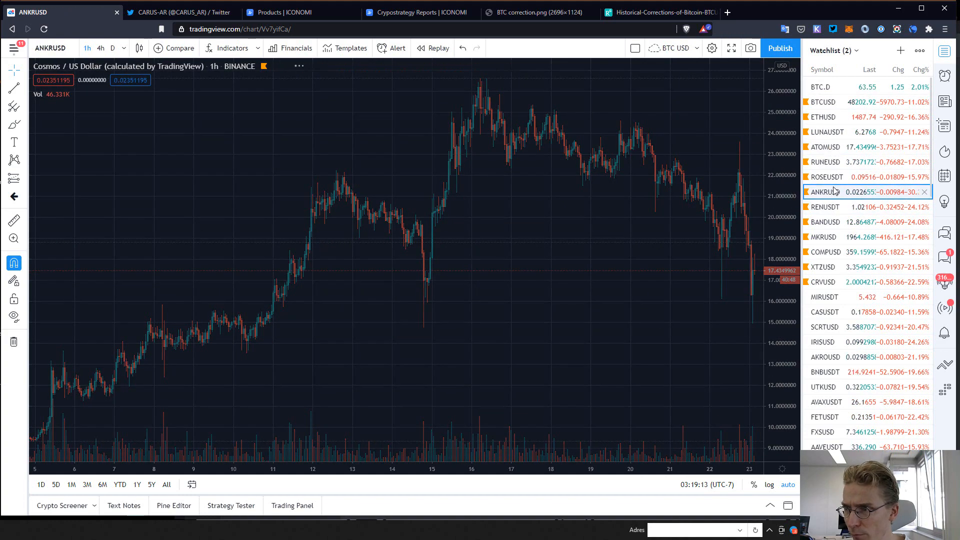
left_click(826, 177)
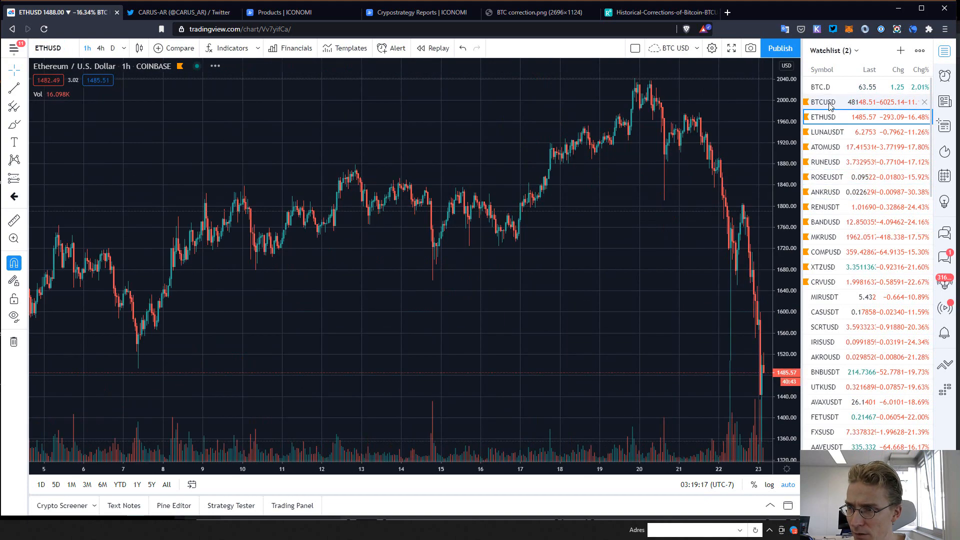
left_click(821, 102)
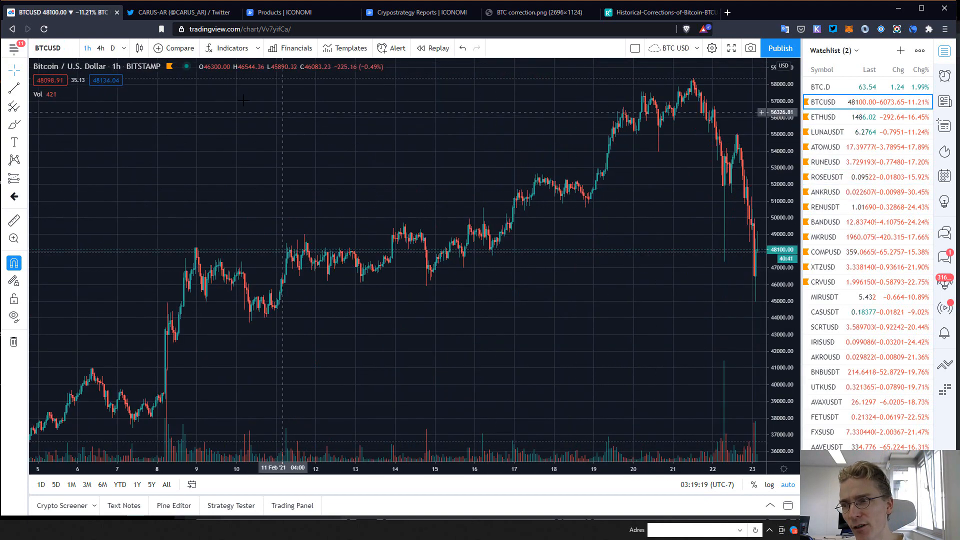
Step: Scroll the CARUS-AR Twitter feed to the 'Almost out of the markets' post exiting Bitcoin, Ethereum and DeFi
left_click(180, 12)
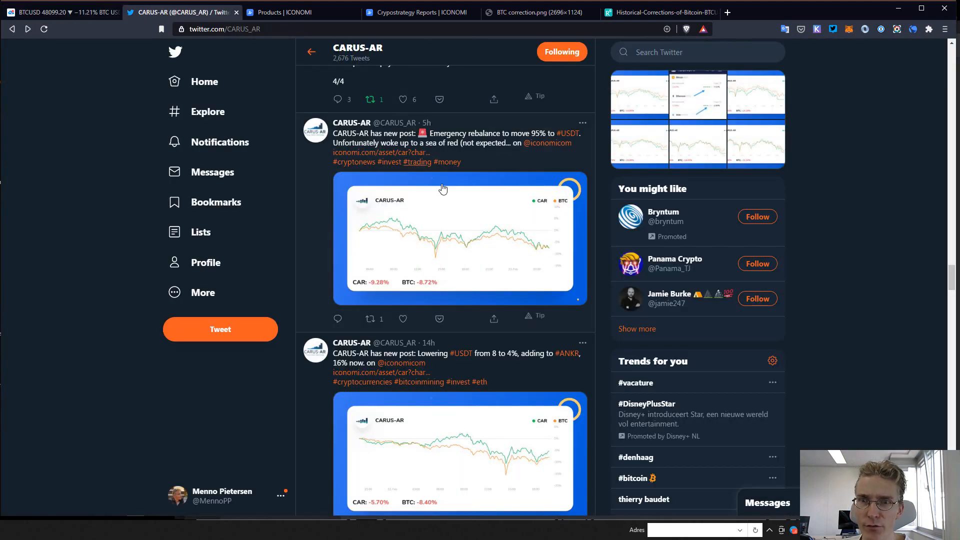
scroll("down", 3)
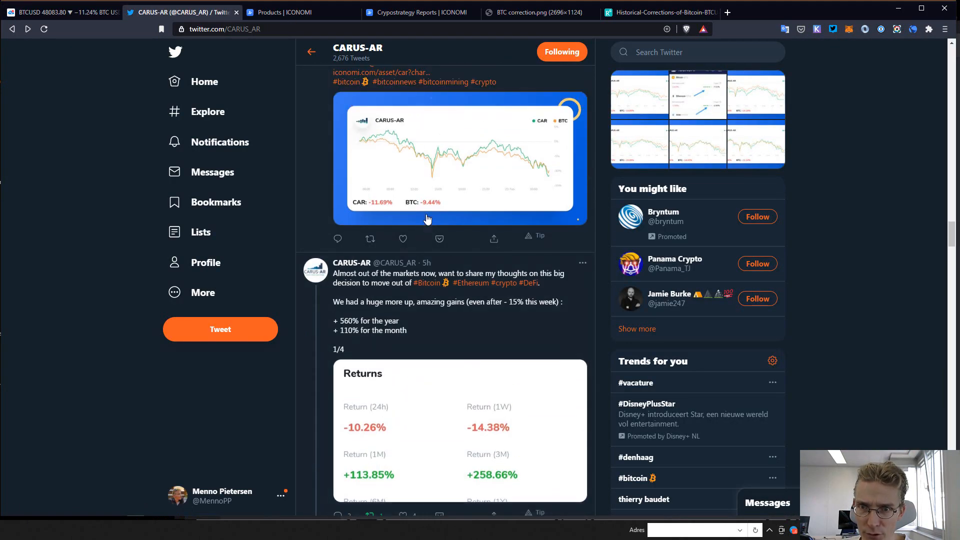
scroll("down", 3)
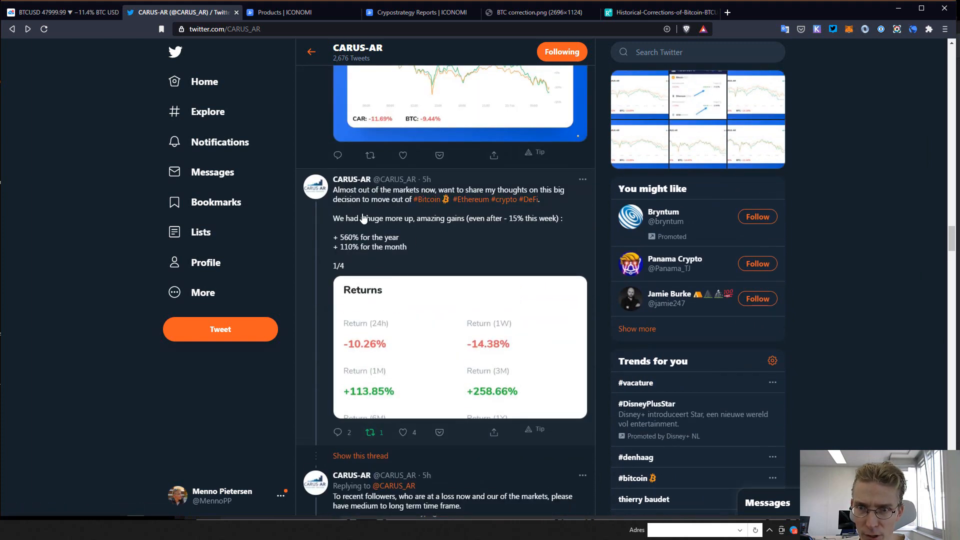
mouse_move(412, 235)
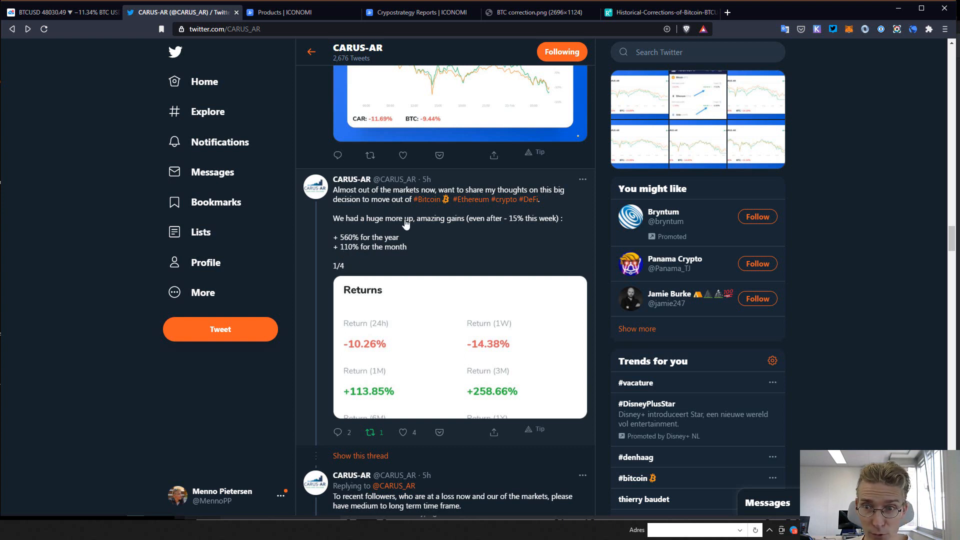
mouse_move(354, 252)
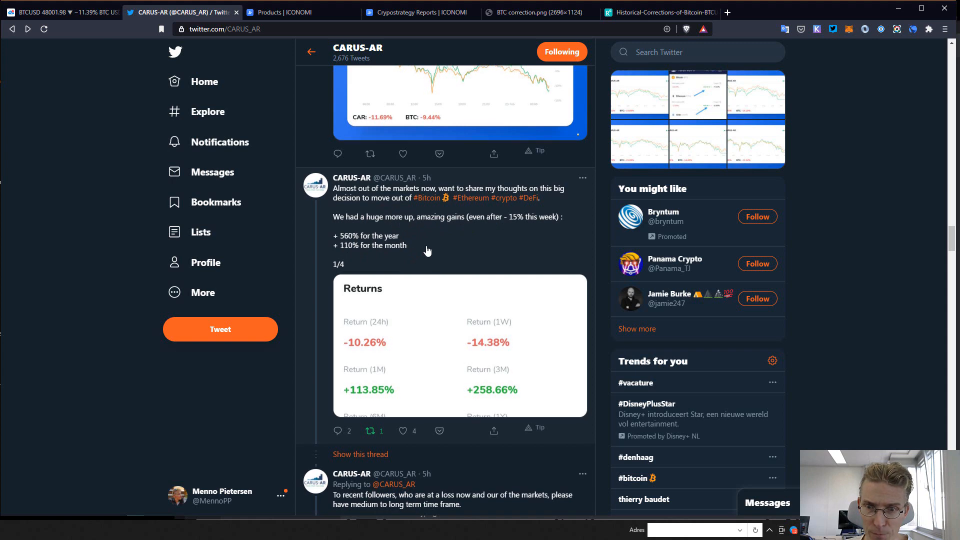
scroll("down", 3)
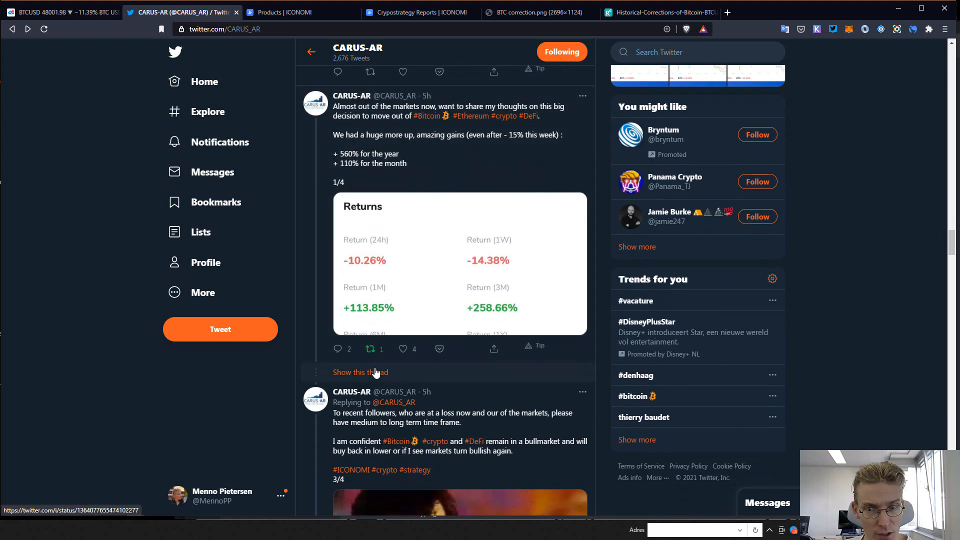
left_click(360, 372)
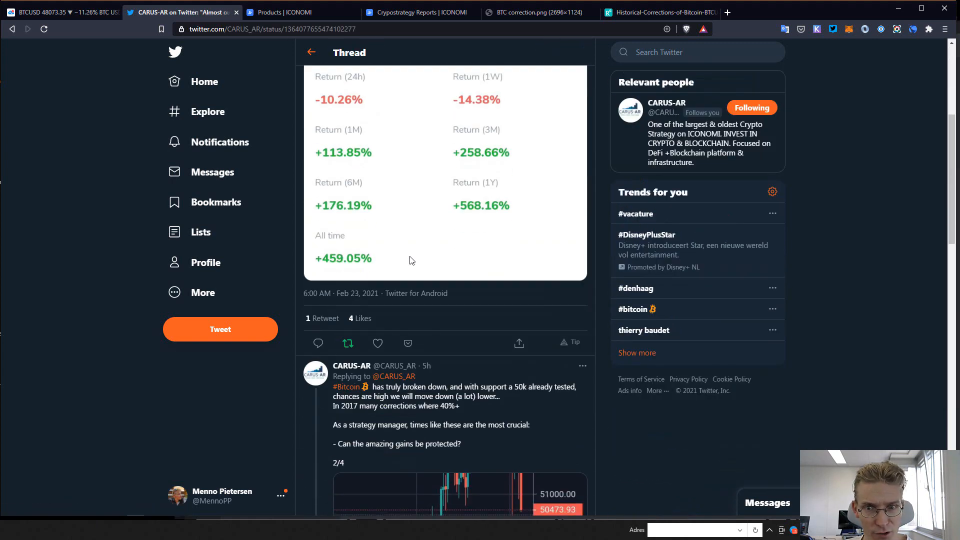
scroll("down", 3)
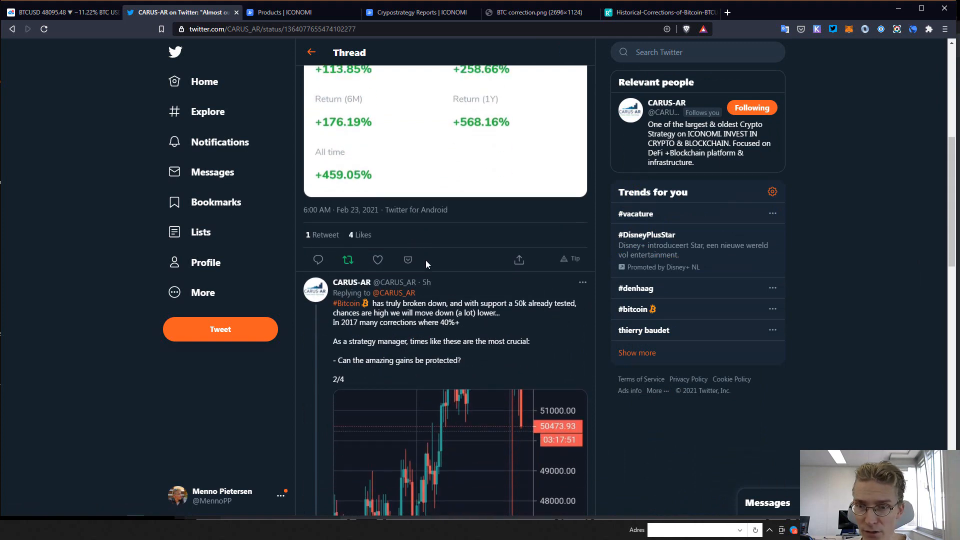
scroll("down", 3)
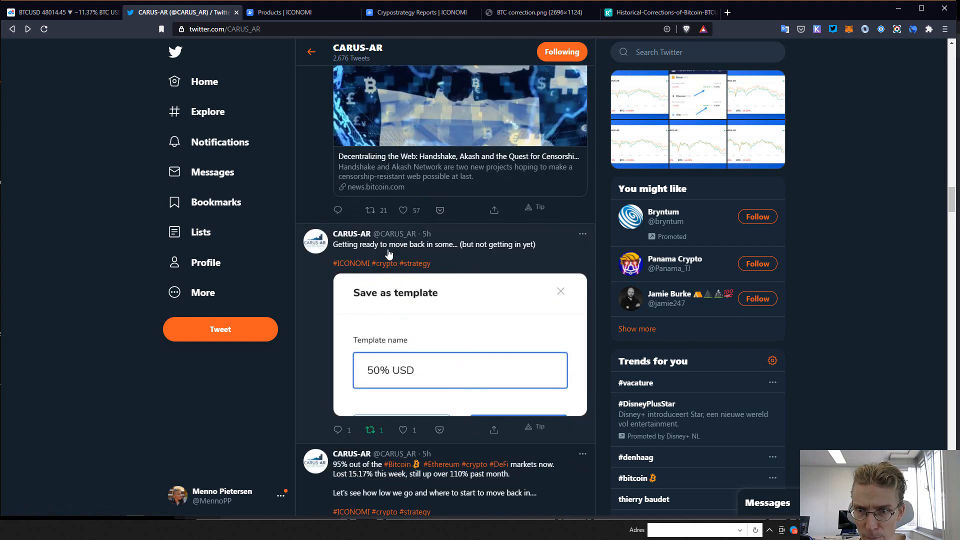
left_click(559, 291)
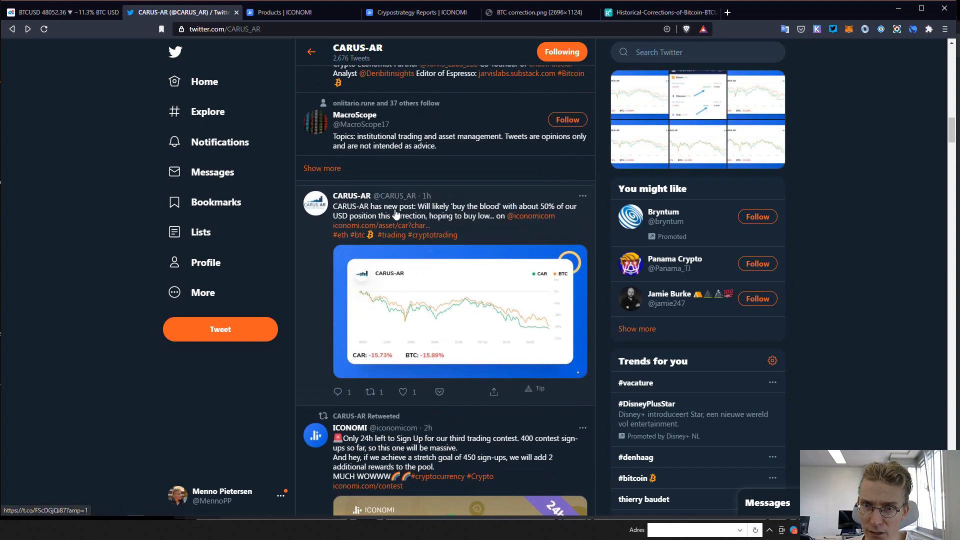
mouse_move(499, 219)
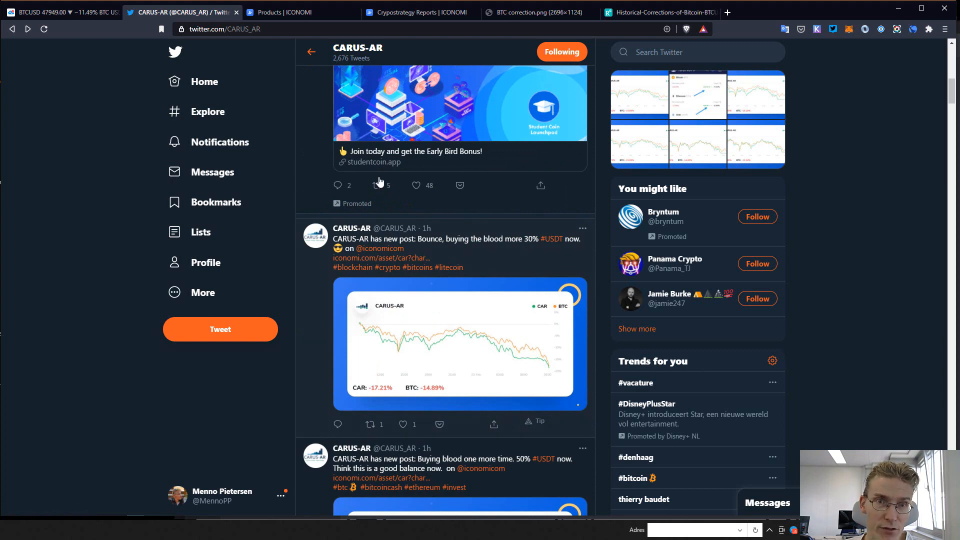
left_click(420, 12)
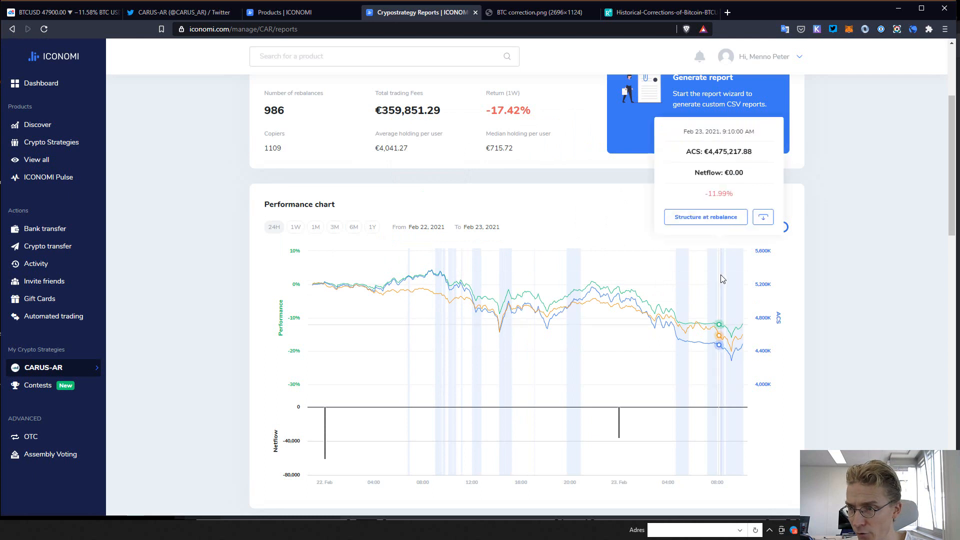
mouse_move(714, 282)
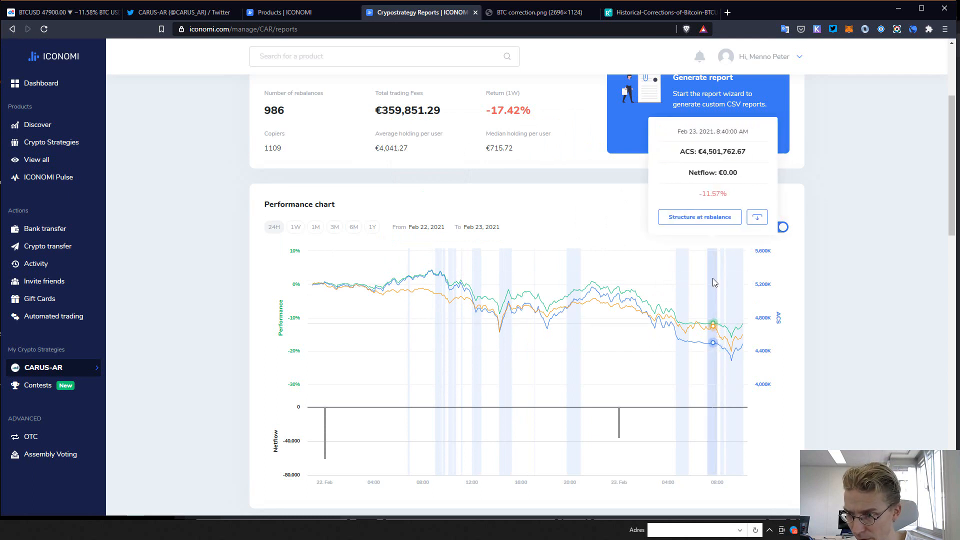
mouse_move(682, 264)
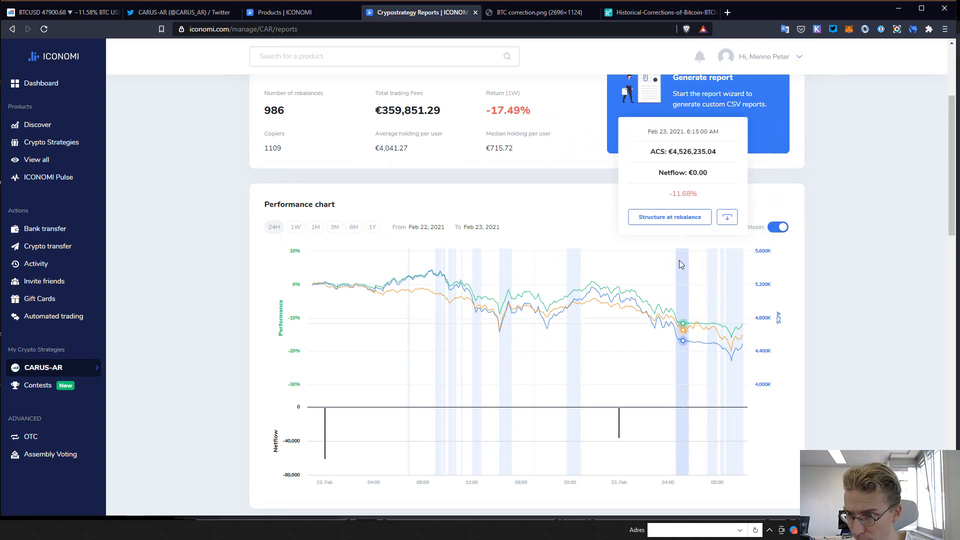
left_click(669, 217)
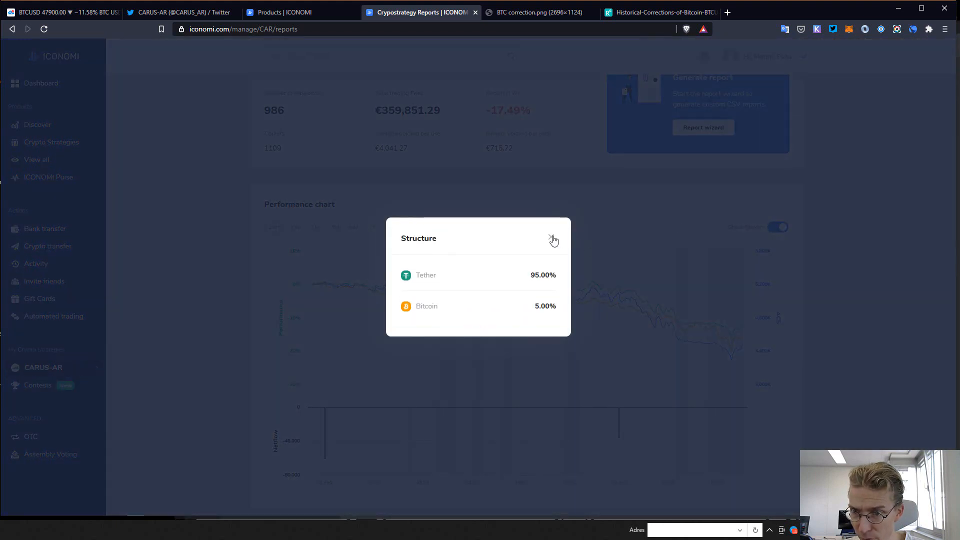
left_click(553, 238)
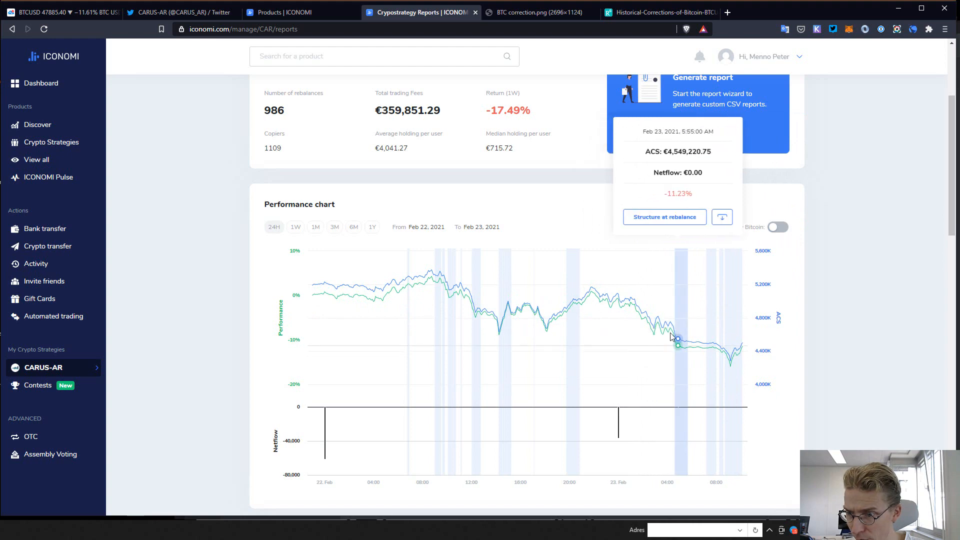
mouse_move(680, 350)
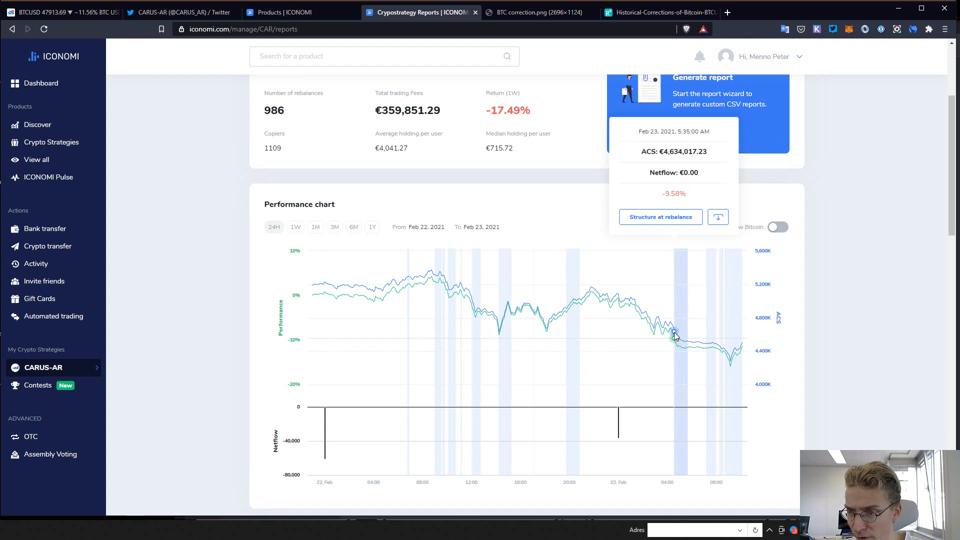
mouse_move(682, 343)
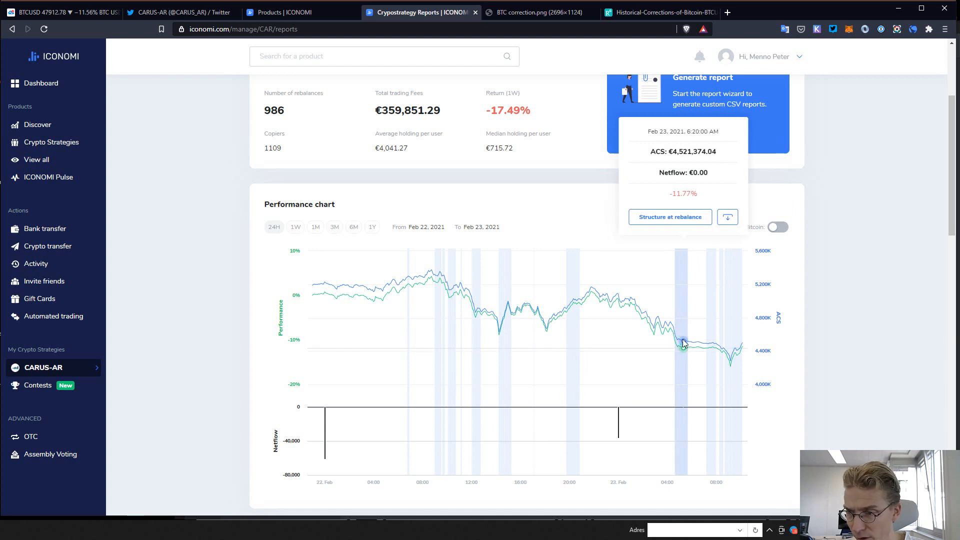
mouse_move(679, 349)
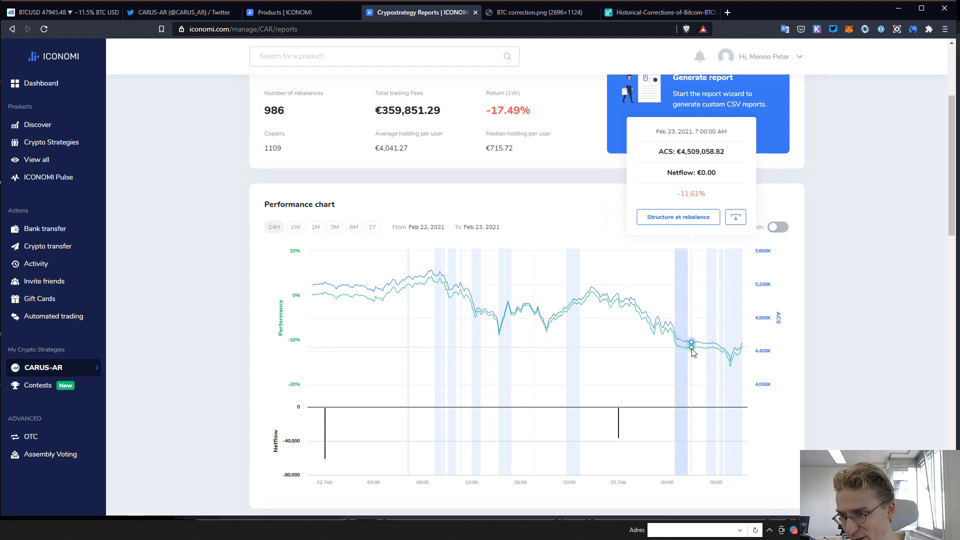
mouse_move(682, 350)
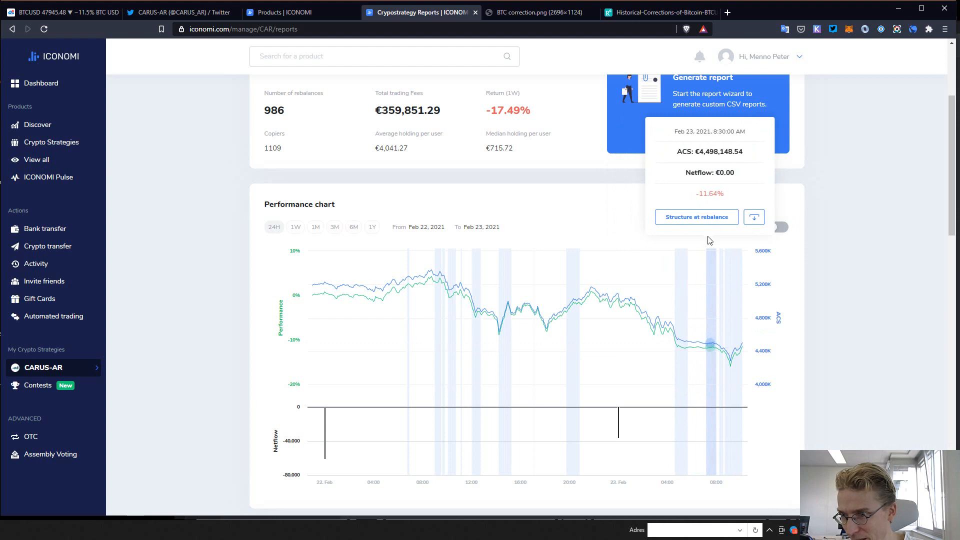
Step: Review CARUS-AR holdings at the 9:00, 9:30, 9:55 and 10:15 rebalances as Tether drops toward 30%
left_click(695, 217)
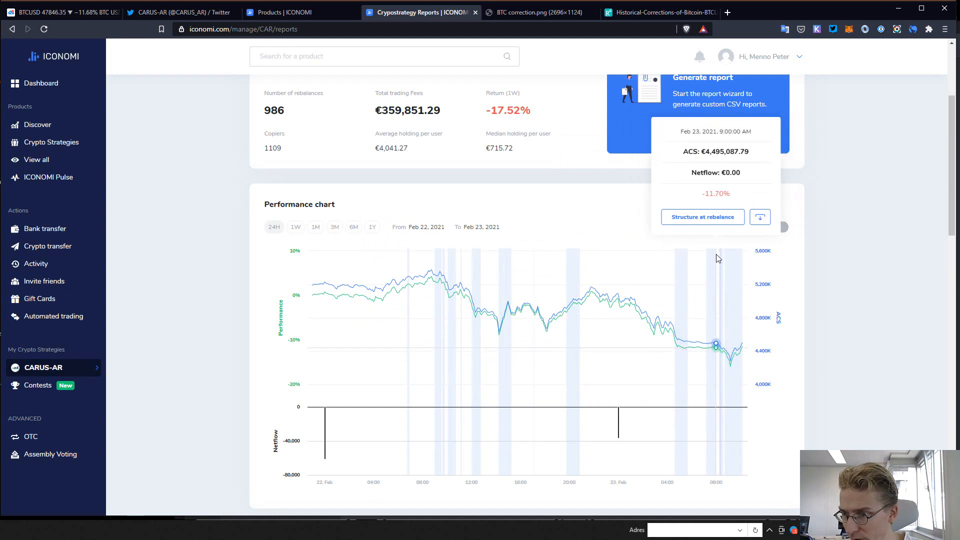
left_click(702, 216)
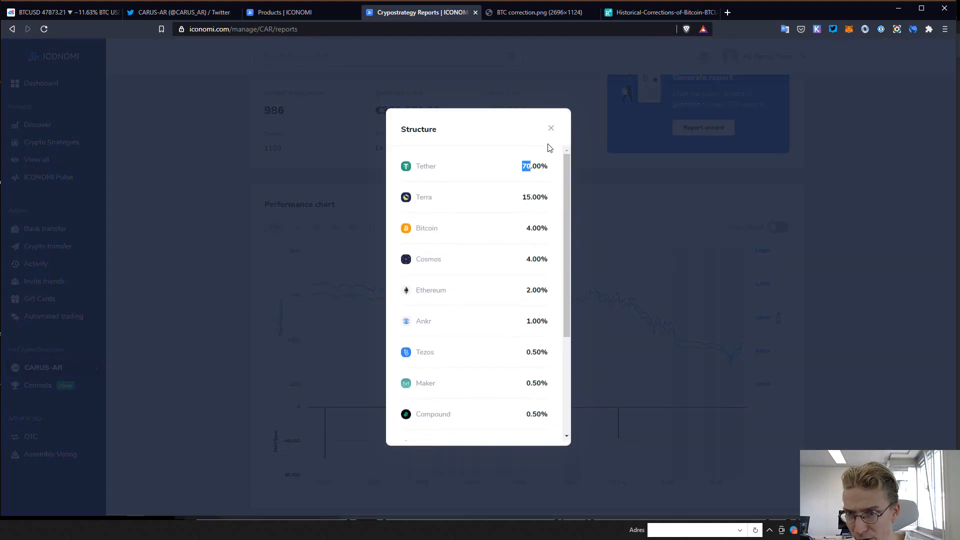
left_click(550, 128)
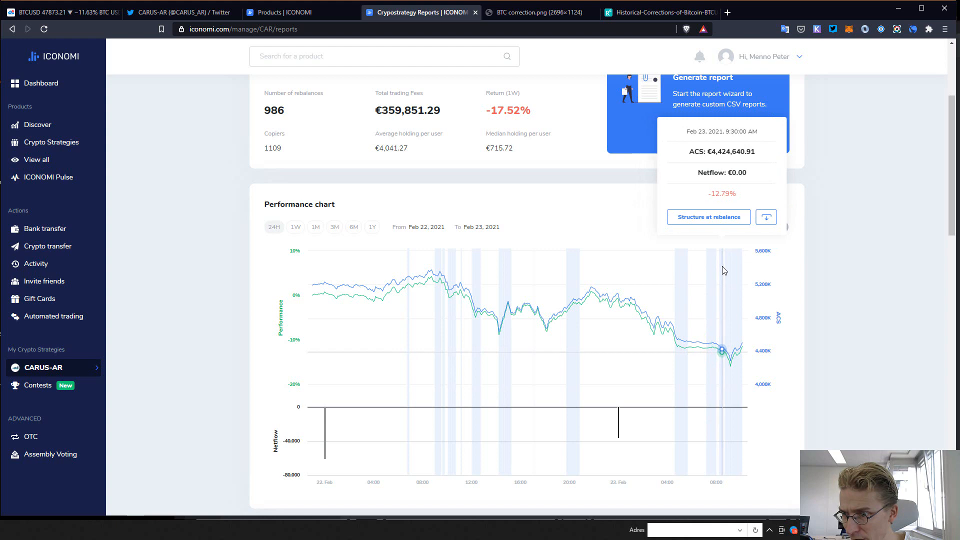
left_click(708, 216)
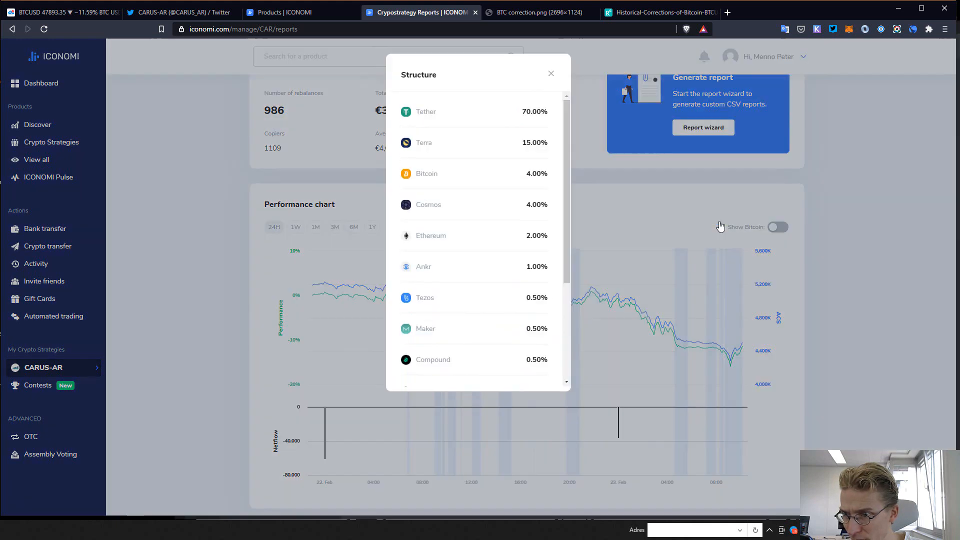
left_click(550, 74)
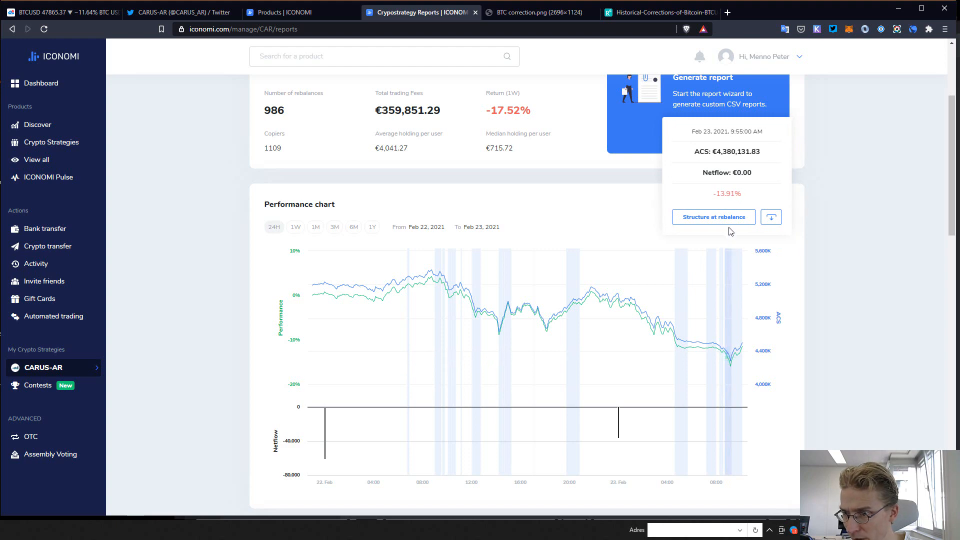
left_click(713, 216)
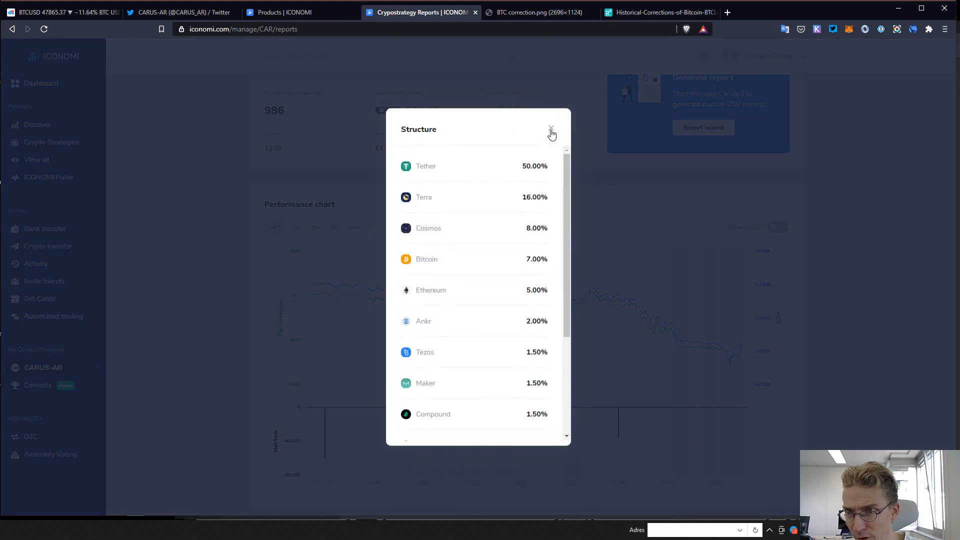
left_click(550, 131)
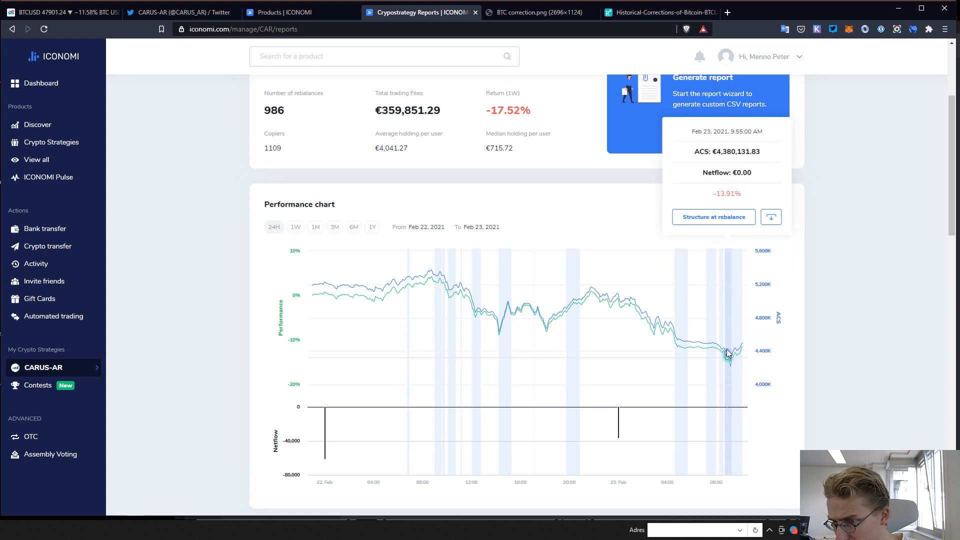
mouse_move(729, 366)
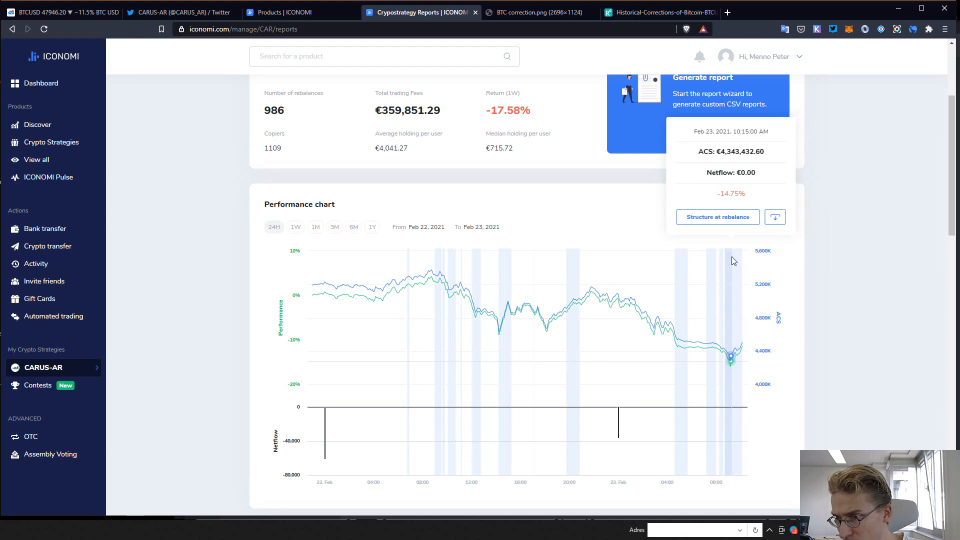
left_click(717, 217)
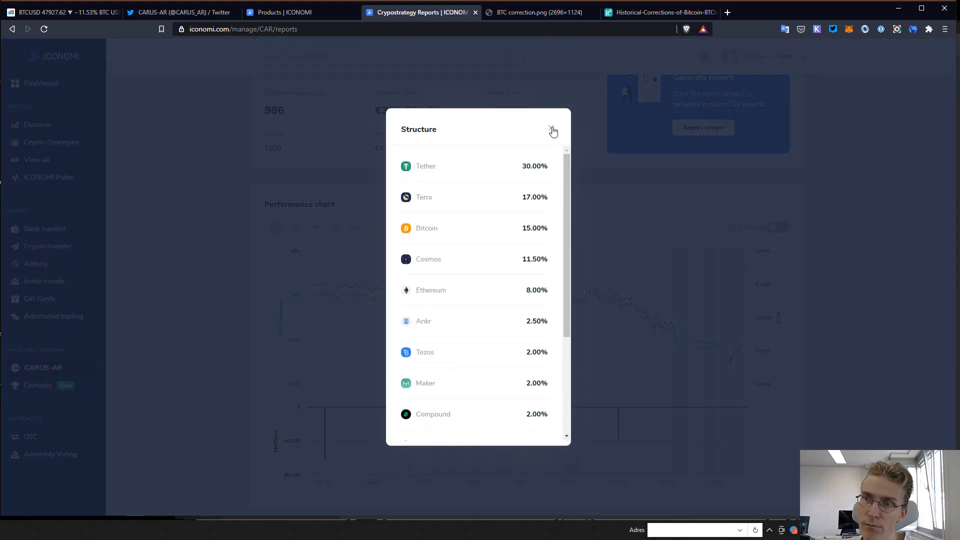
left_click(552, 130)
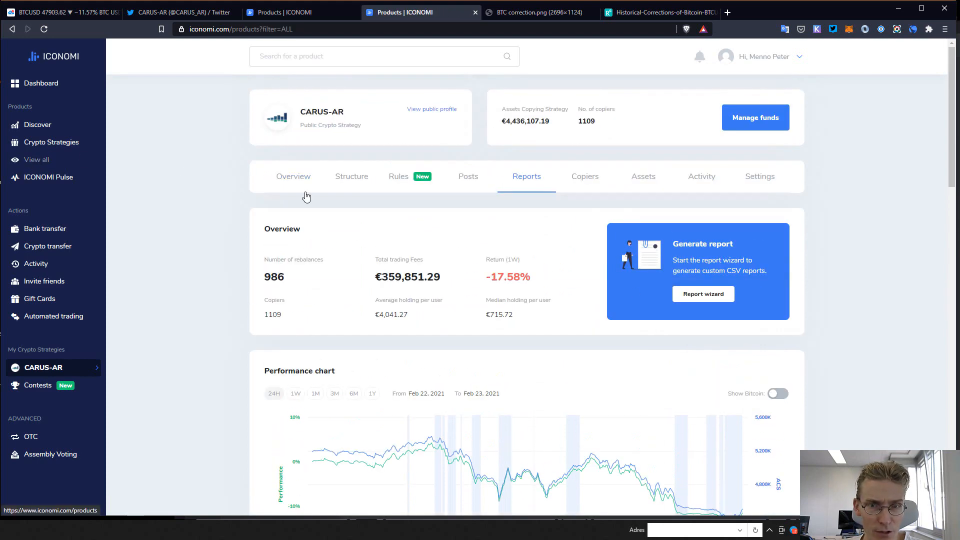
Step: Filter ICONOMI products to crypto strategies sorted by market cap descending, and browse the ranking
left_click(36, 160)
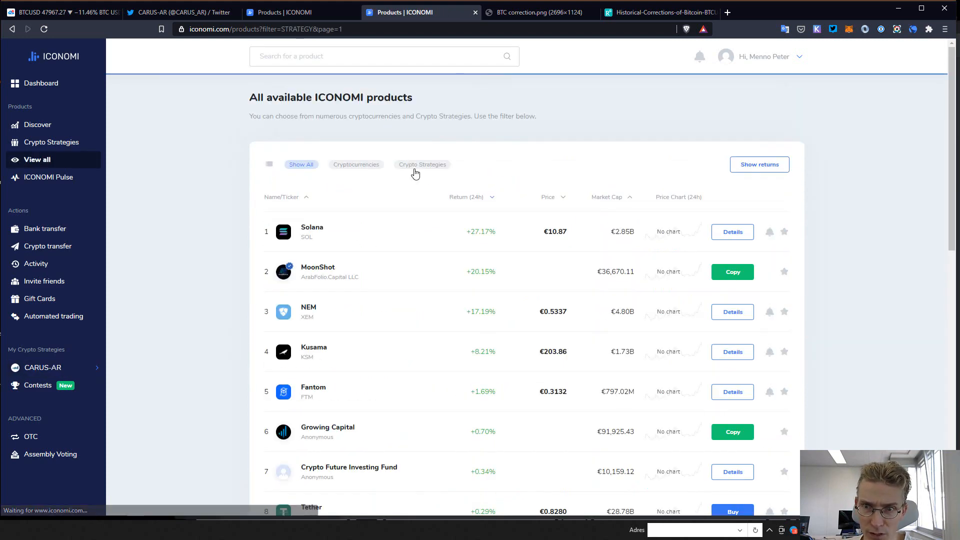
left_click(422, 164)
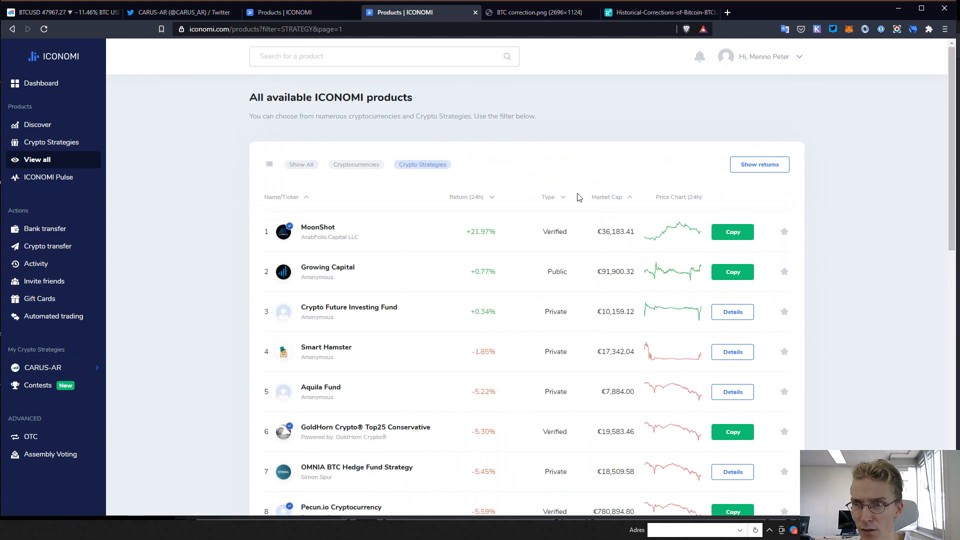
left_click(606, 196)
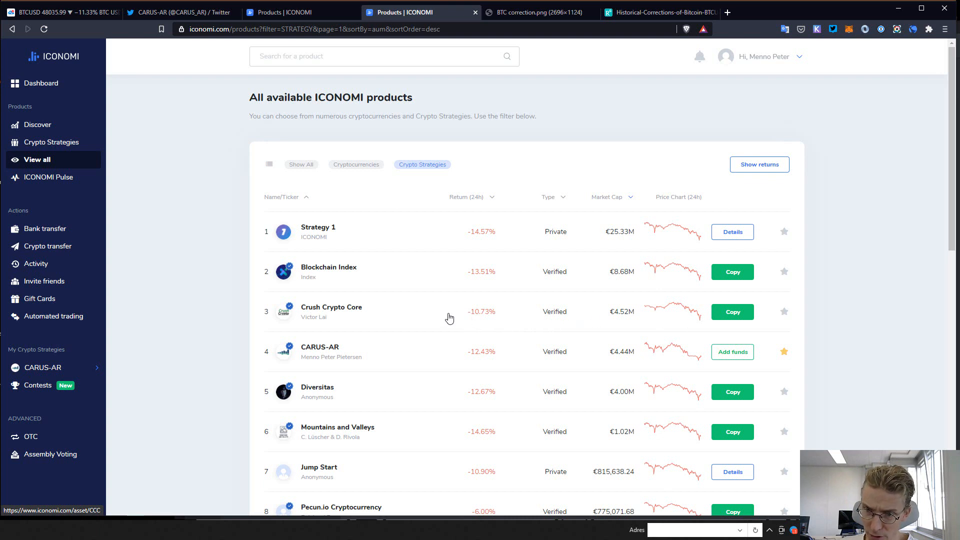
scroll("down", 3)
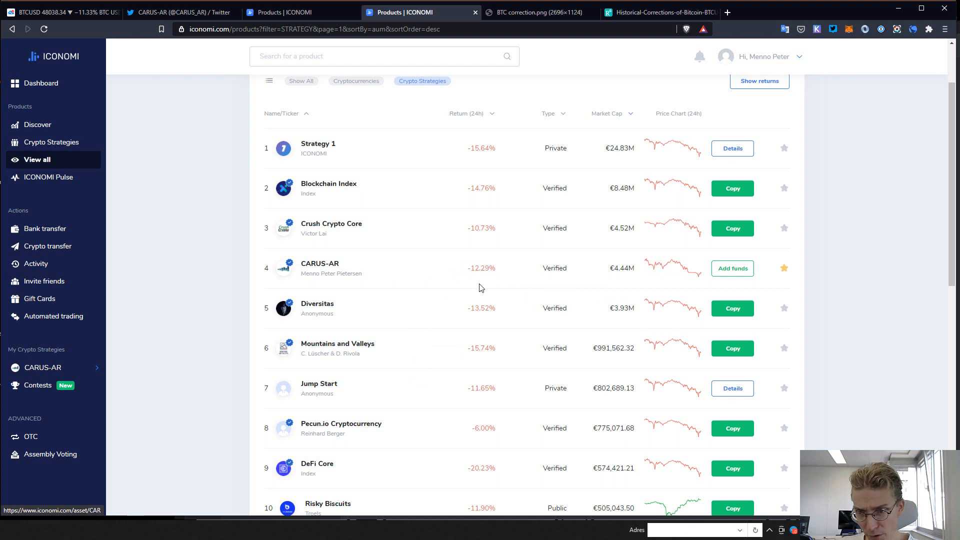
scroll("down", 3)
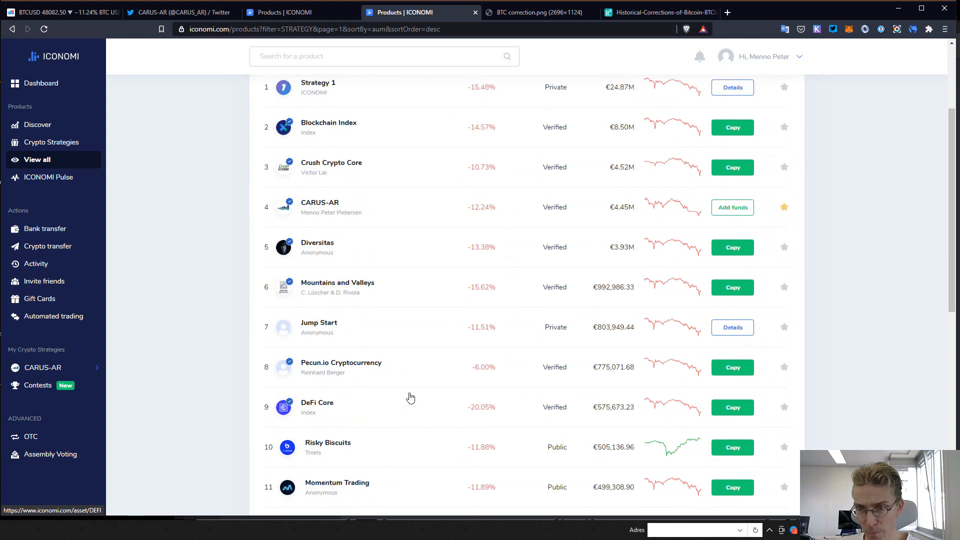
scroll("up", 3)
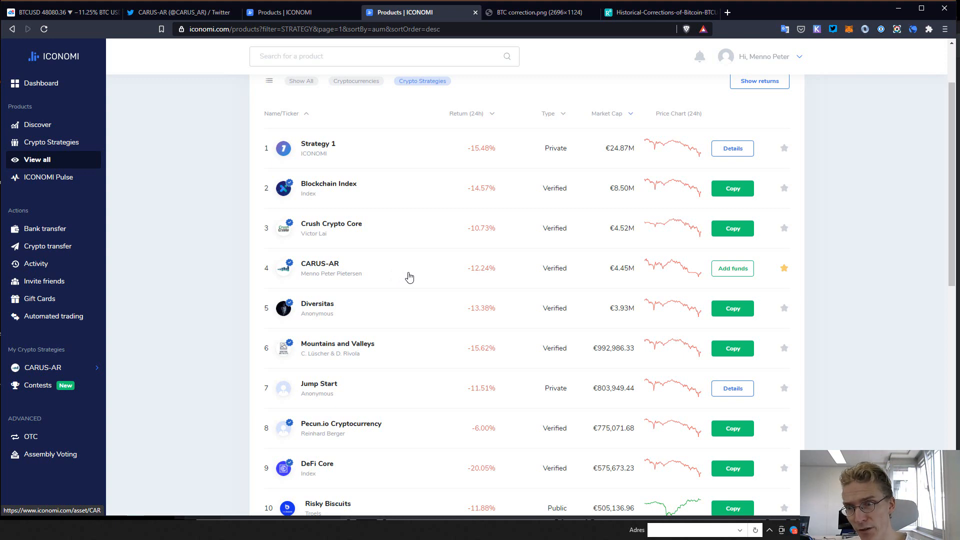
mouse_move(419, 273)
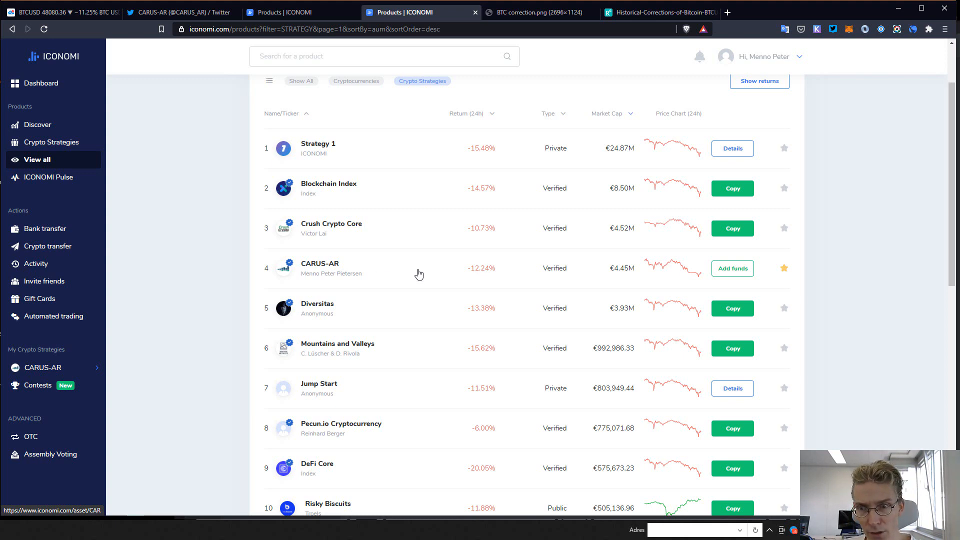
Step: Show CARUS-AR's 24H performance, then return to the hourly Bitcoin chart
left_click(319, 263)
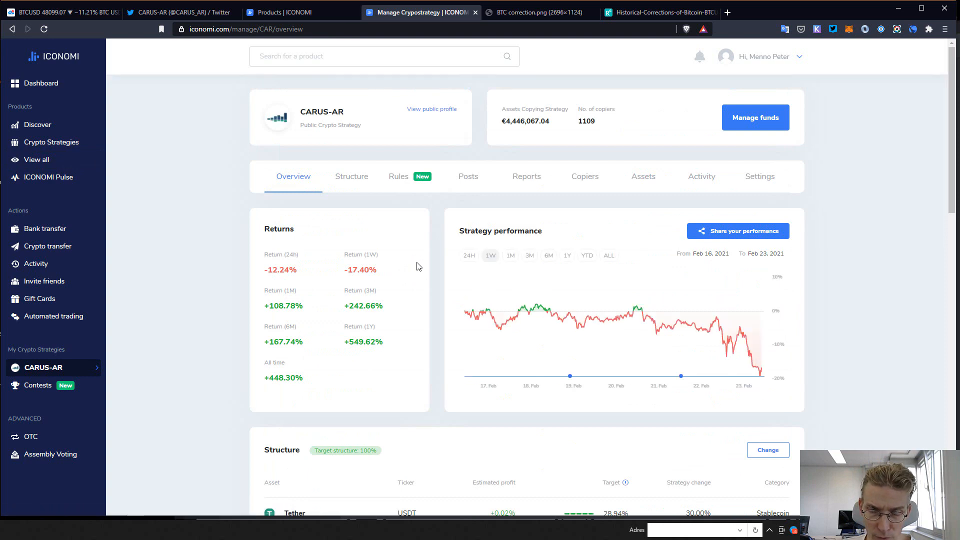
left_click(469, 256)
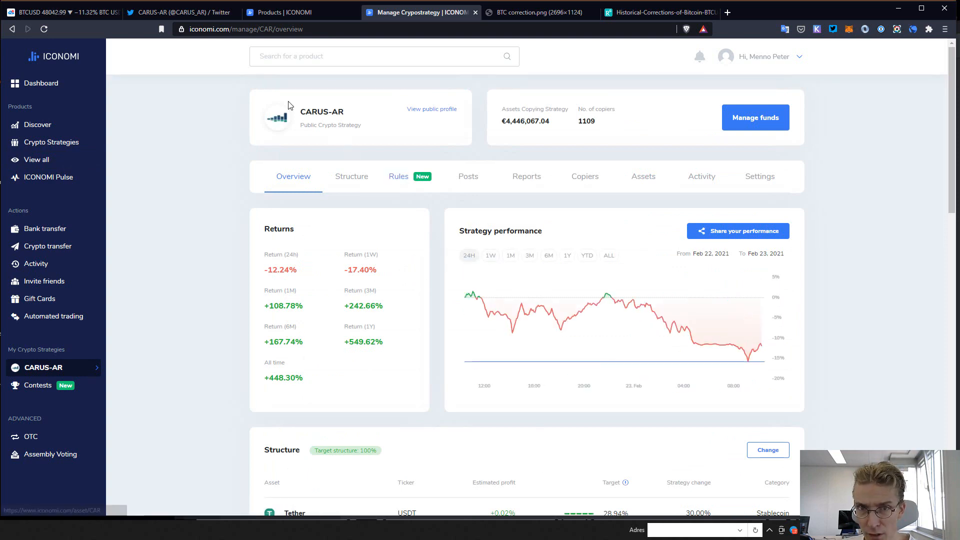
left_click(61, 12)
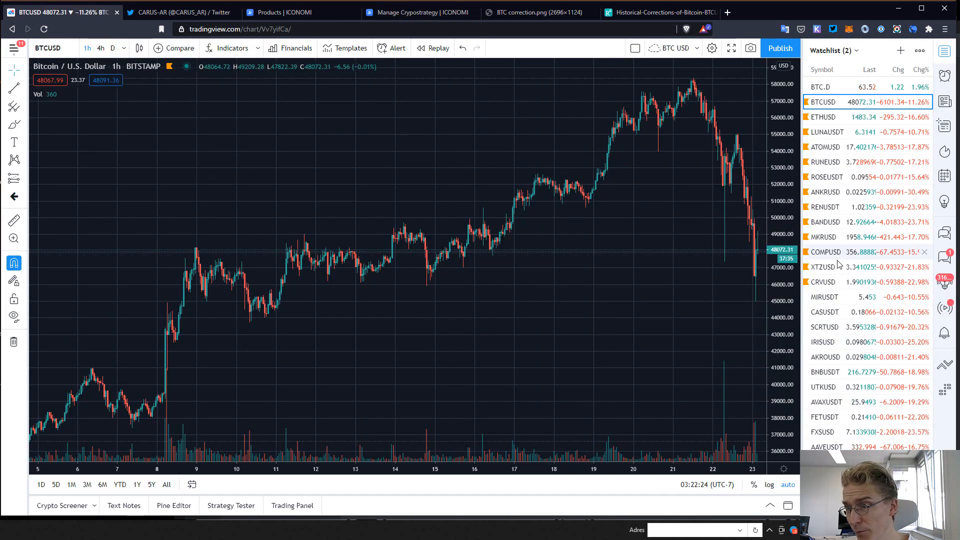
mouse_move(615, 256)
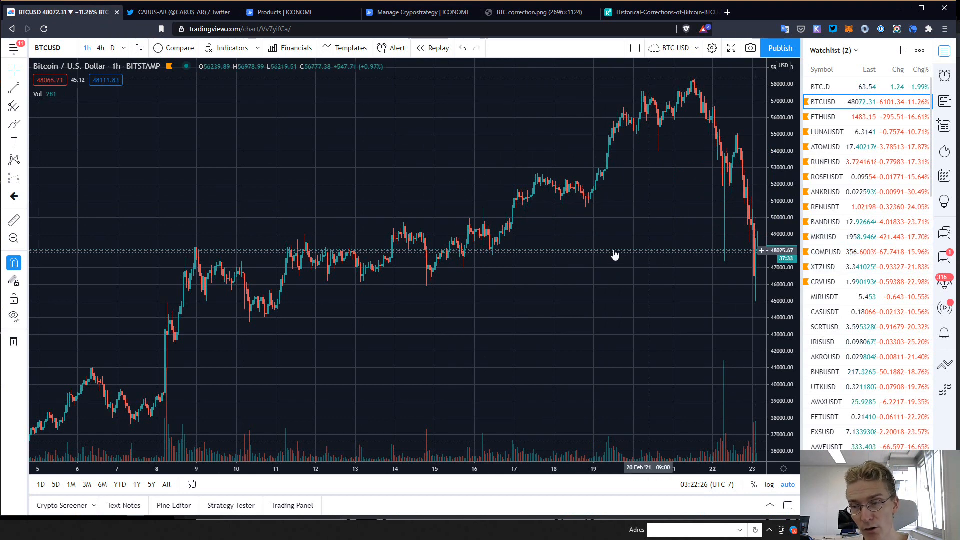
left_click(113, 48)
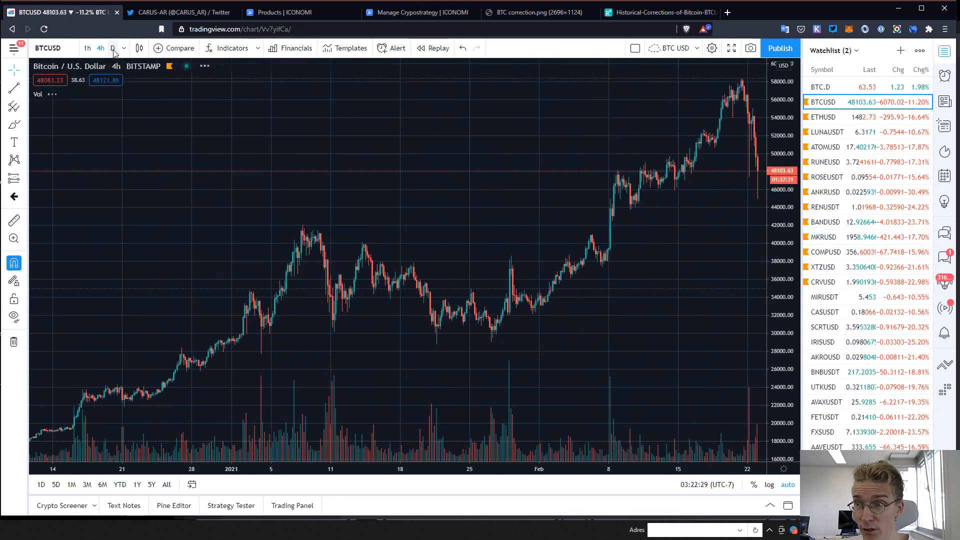
mouse_move(638, 292)
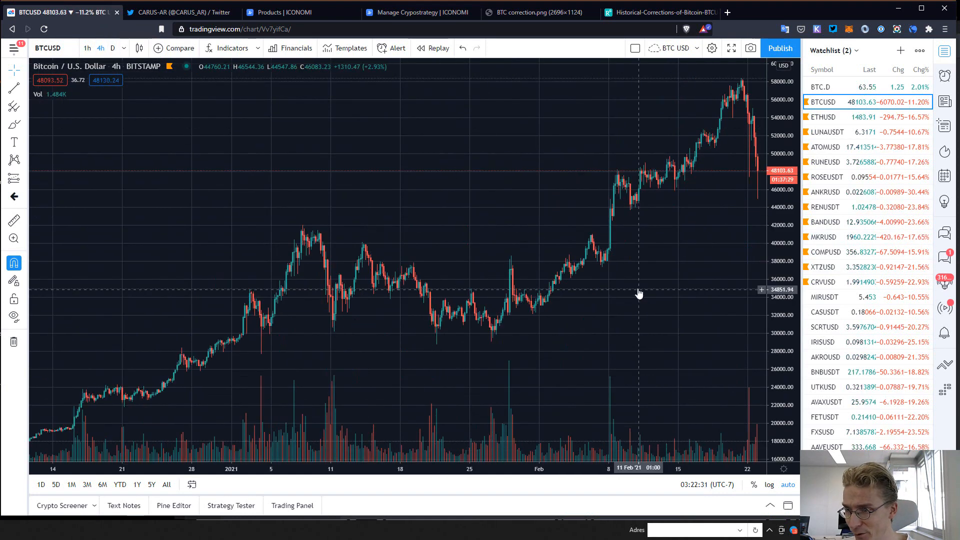
left_click(536, 12)
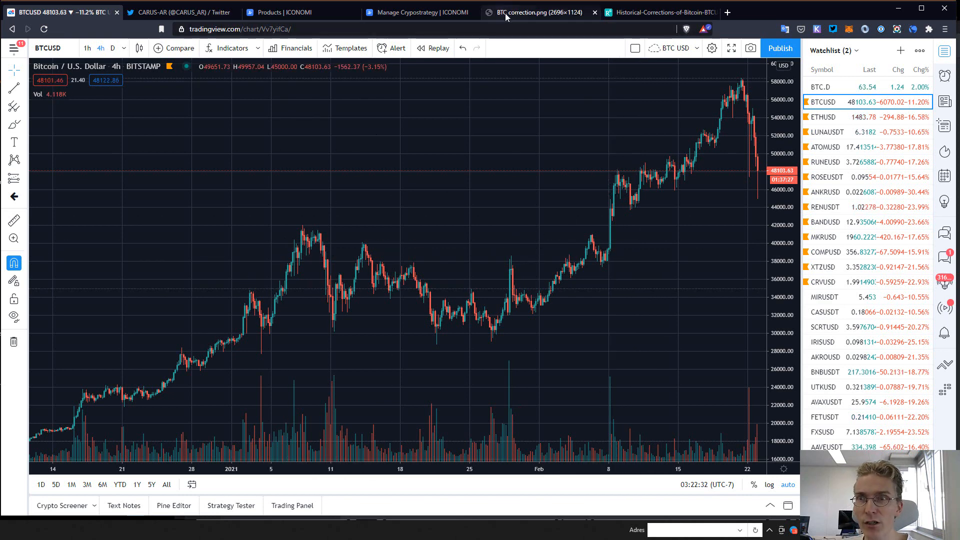
Step: View the BTC correction.png chart, then the historical 2012–2018 Bitcoin corrections table
left_click(538, 12)
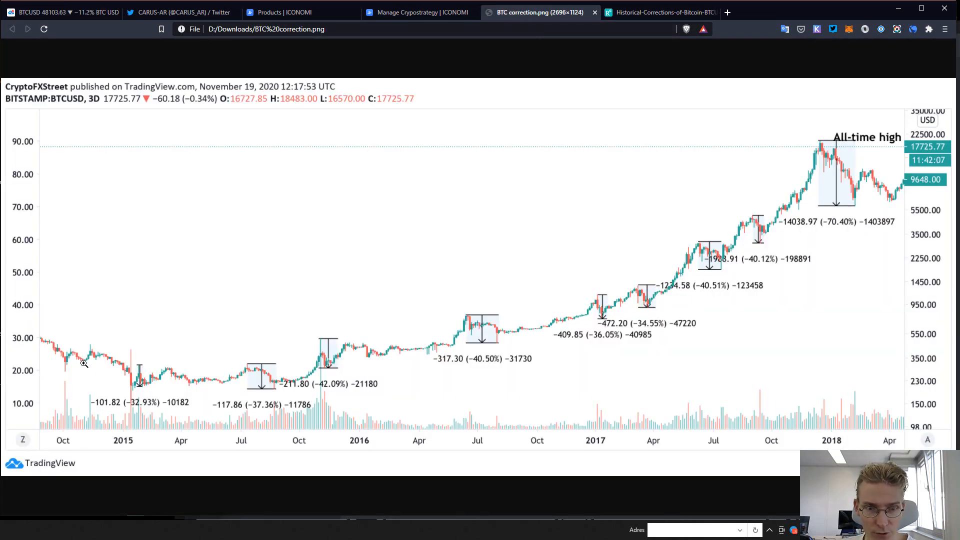
mouse_move(545, 348)
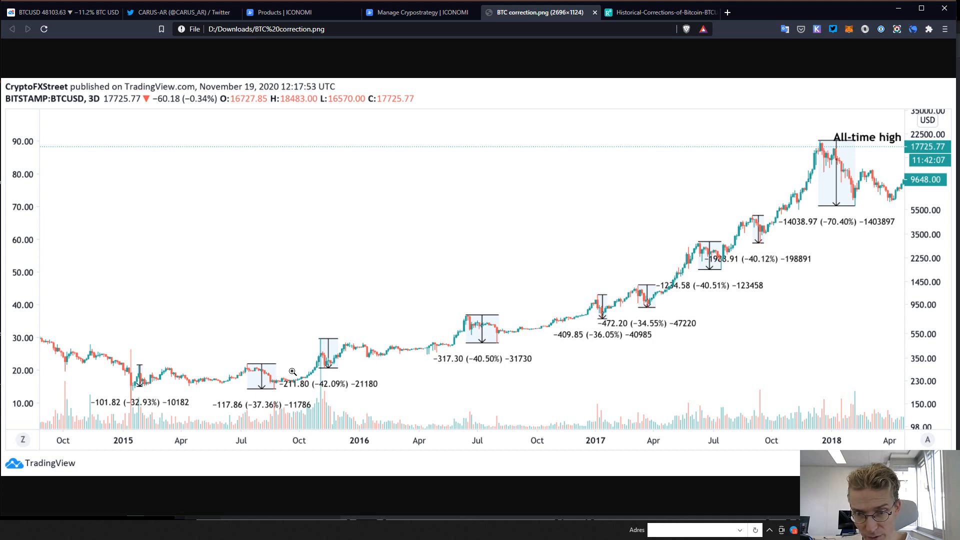
mouse_move(328, 355)
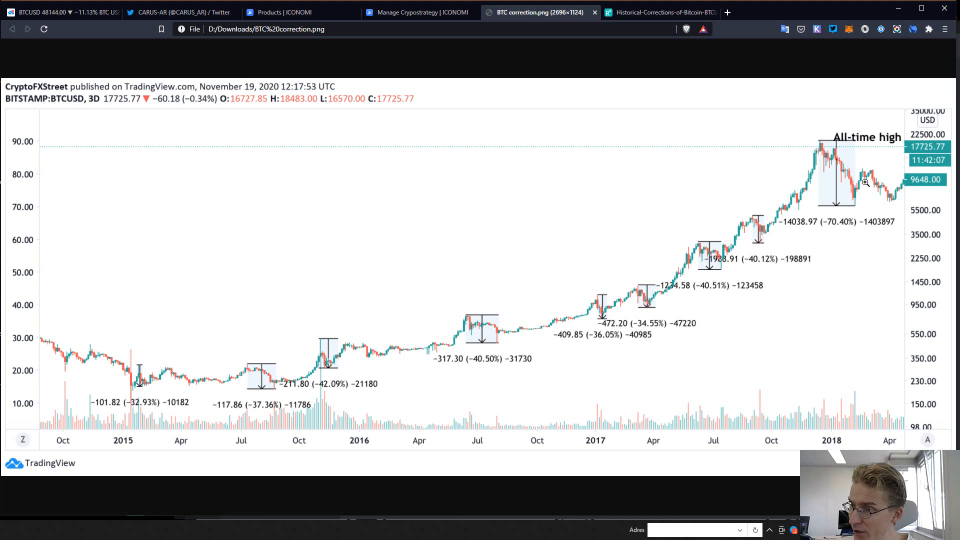
mouse_move(686, 297)
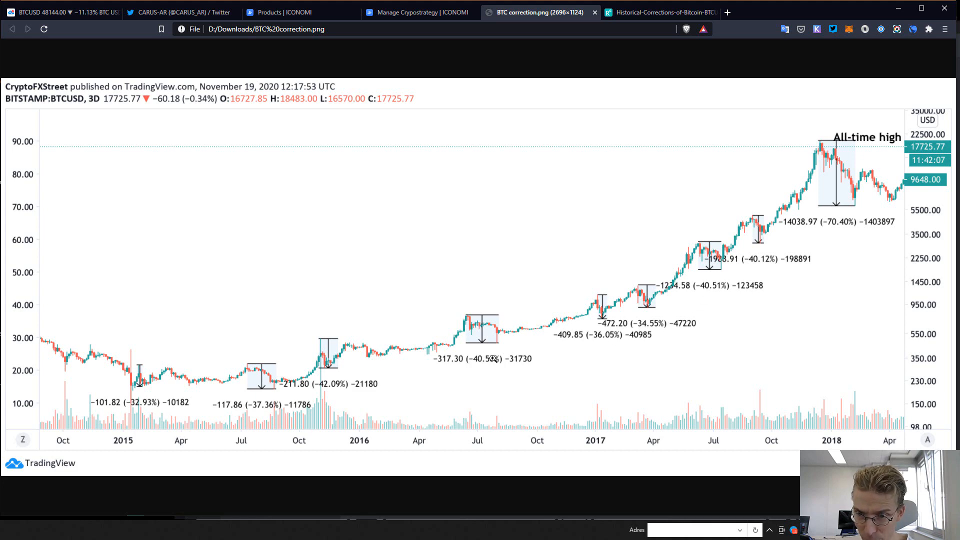
mouse_move(351, 341)
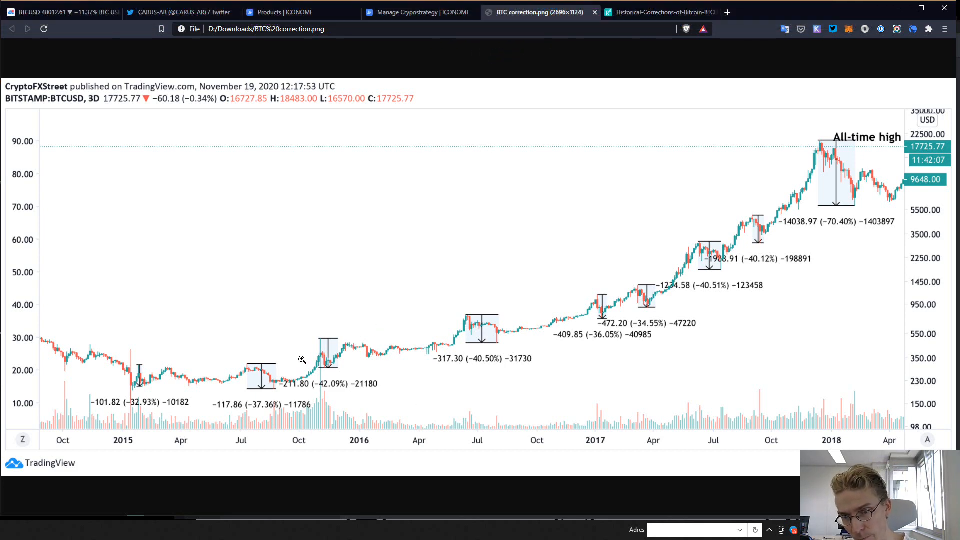
mouse_move(508, 333)
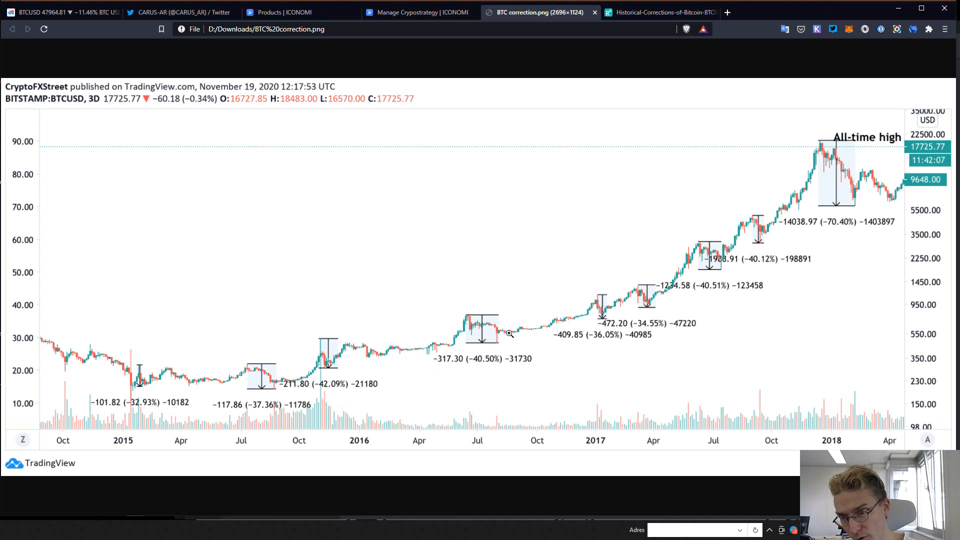
mouse_move(619, 298)
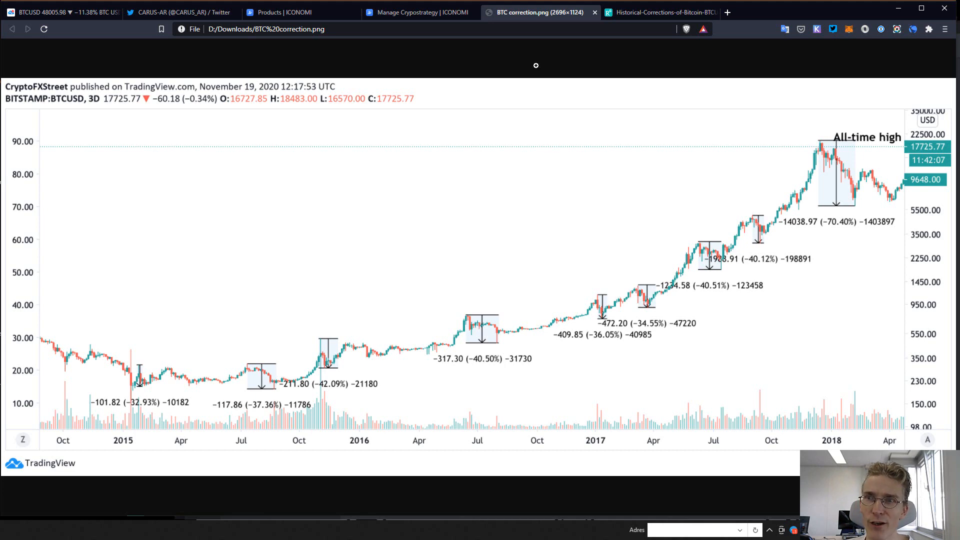
left_click(661, 12)
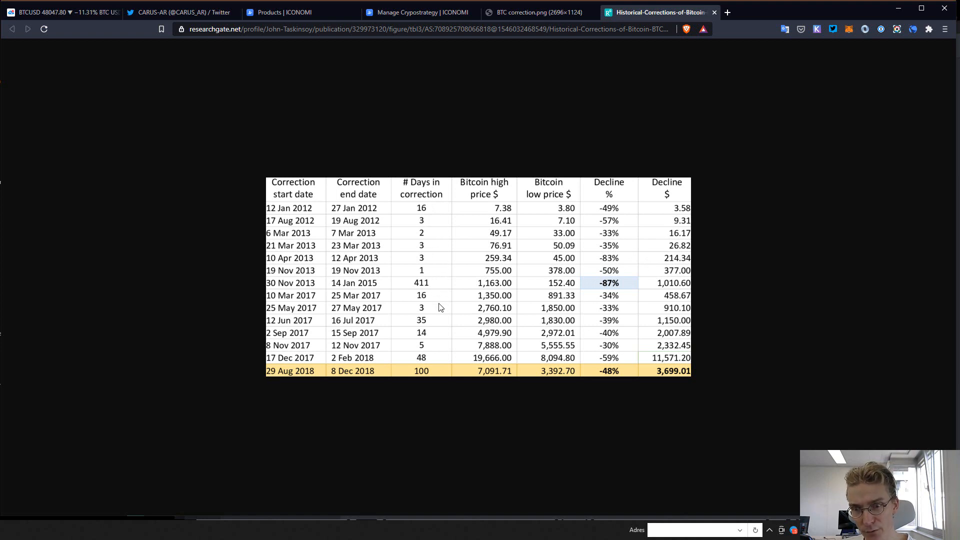
mouse_move(445, 300)
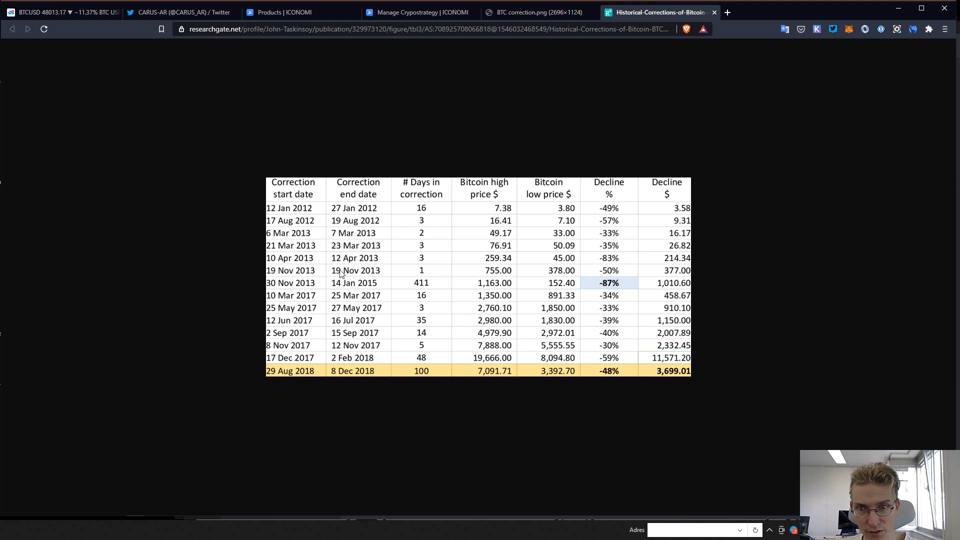
mouse_move(395, 334)
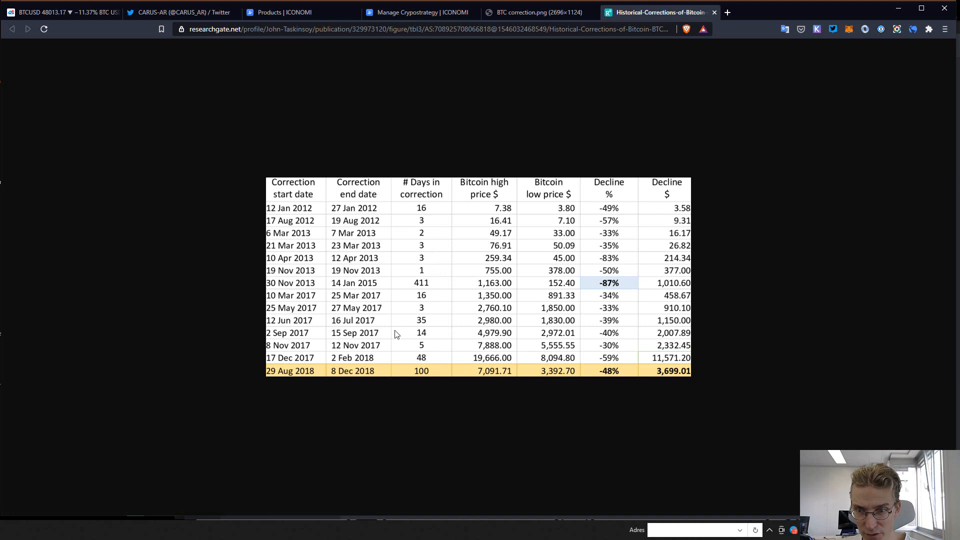
mouse_move(428, 313)
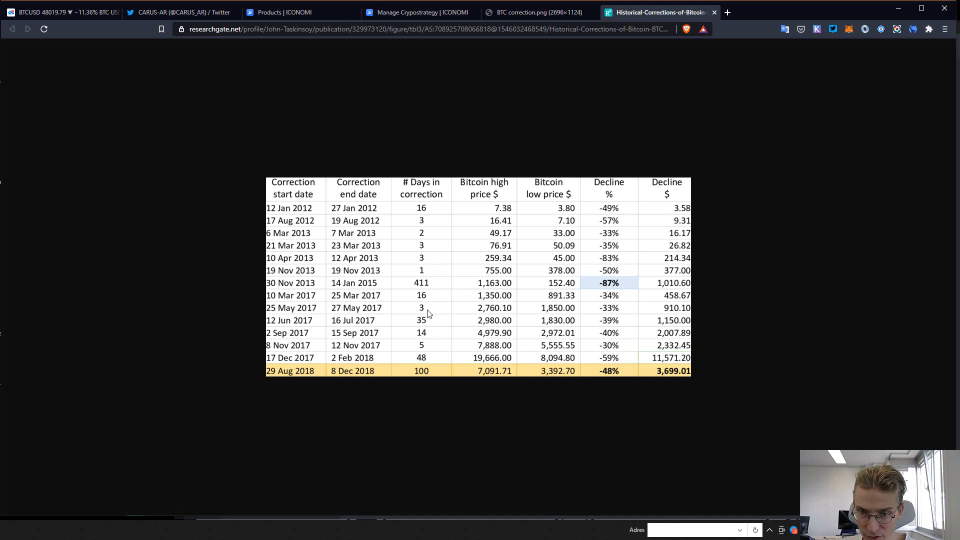
mouse_move(430, 329)
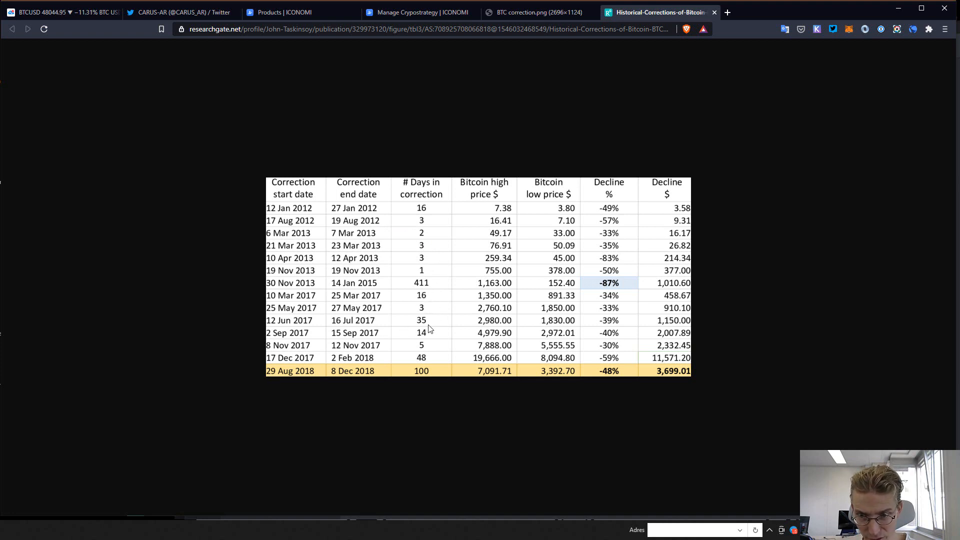
mouse_move(430, 333)
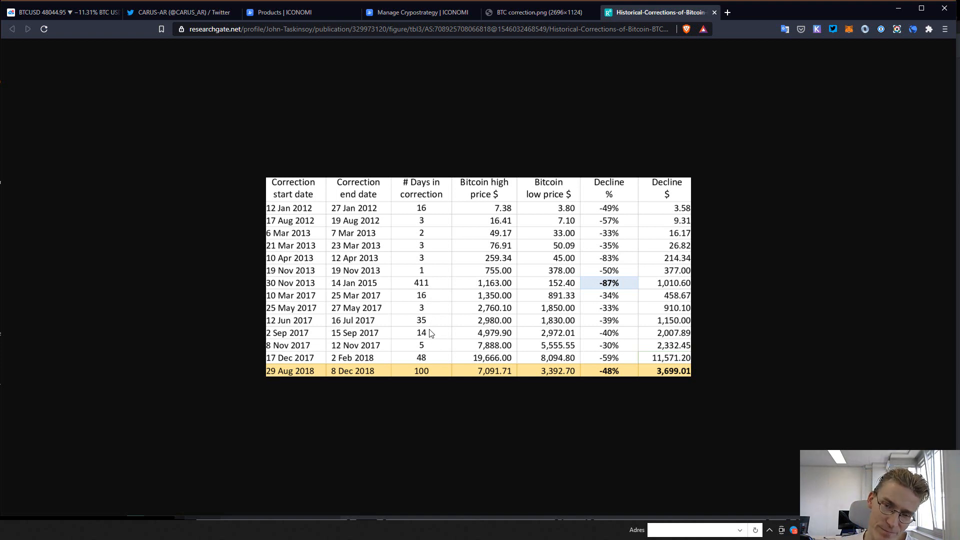
mouse_move(460, 306)
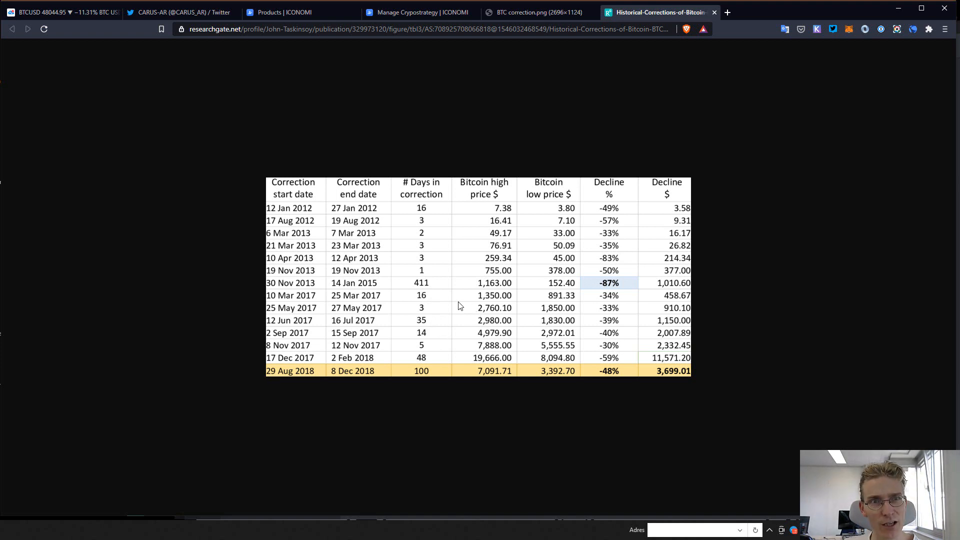
mouse_move(546, 322)
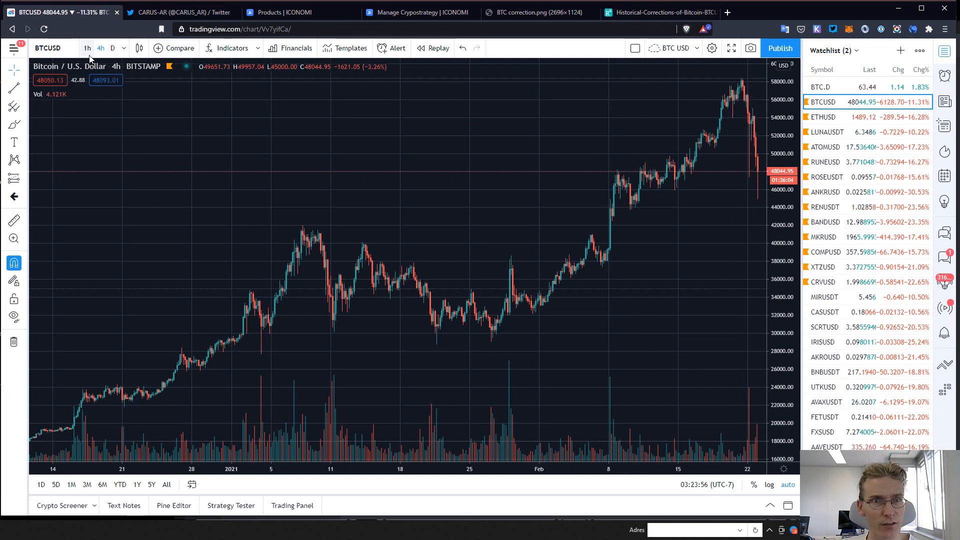
Step: Switch BTCUSD to 1h candles, check Twitter notifications, then return to ICONOMI's CARUS-AR page
left_click(87, 48)
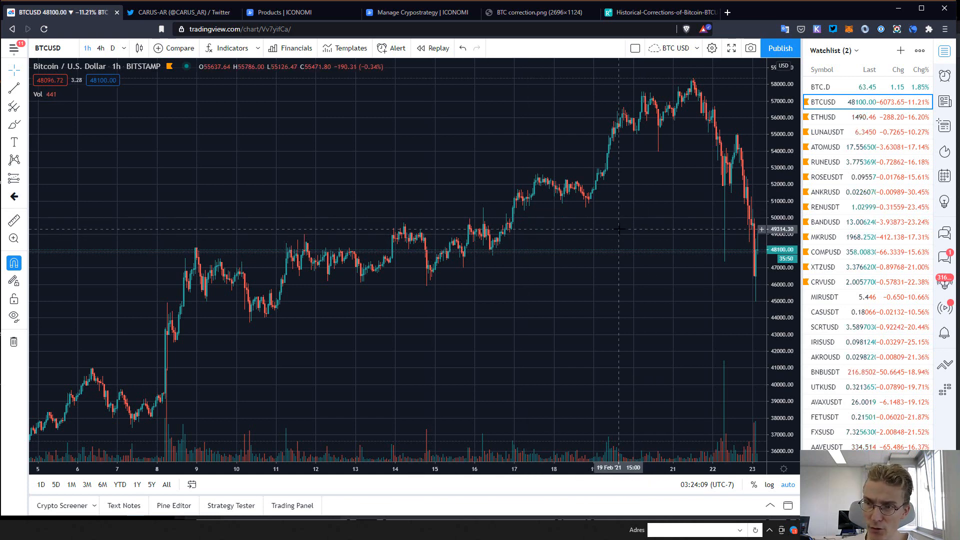
mouse_move(398, 219)
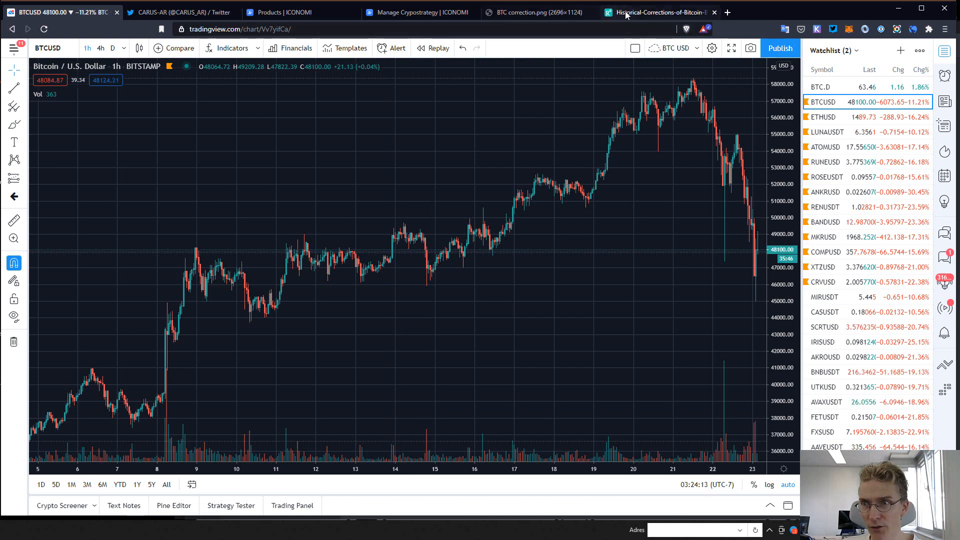
left_click(177, 12)
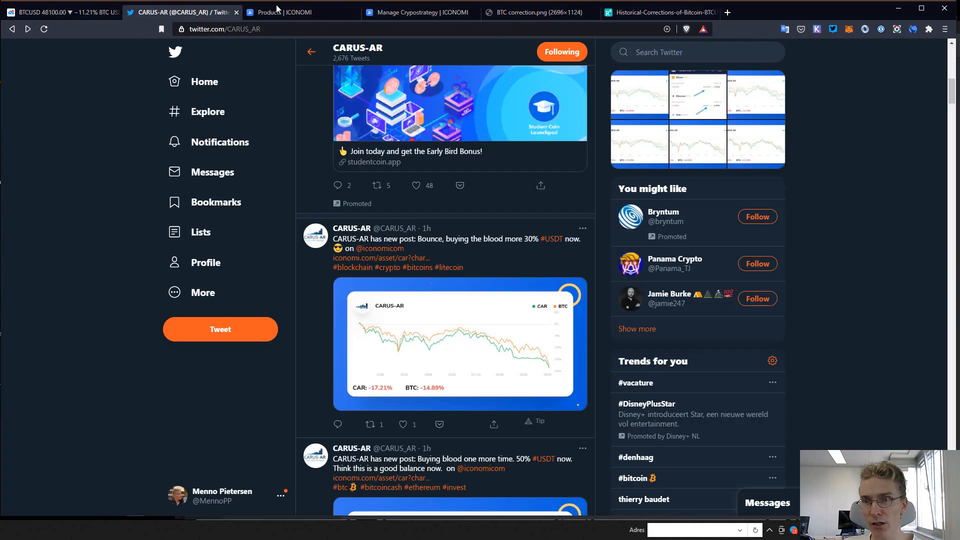
left_click(220, 141)
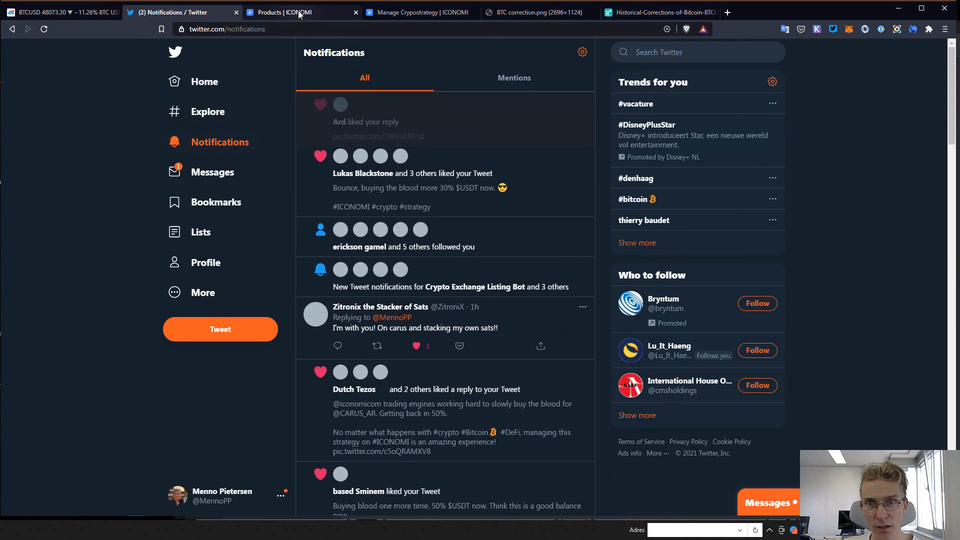
left_click(300, 12)
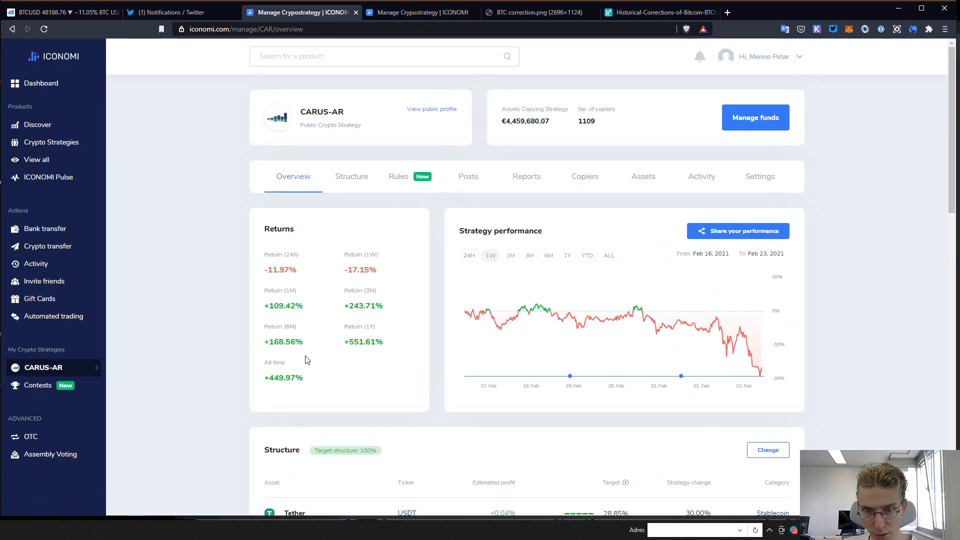
mouse_move(309, 310)
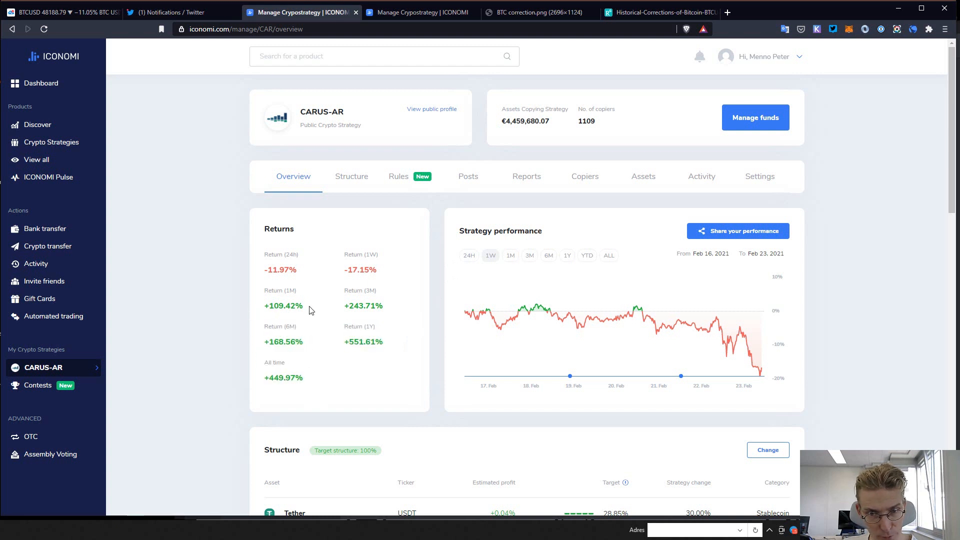
Step: Highlight CARUS-AR's +109.42% one-month return on the ICONOMI overview
double_click(283, 306)
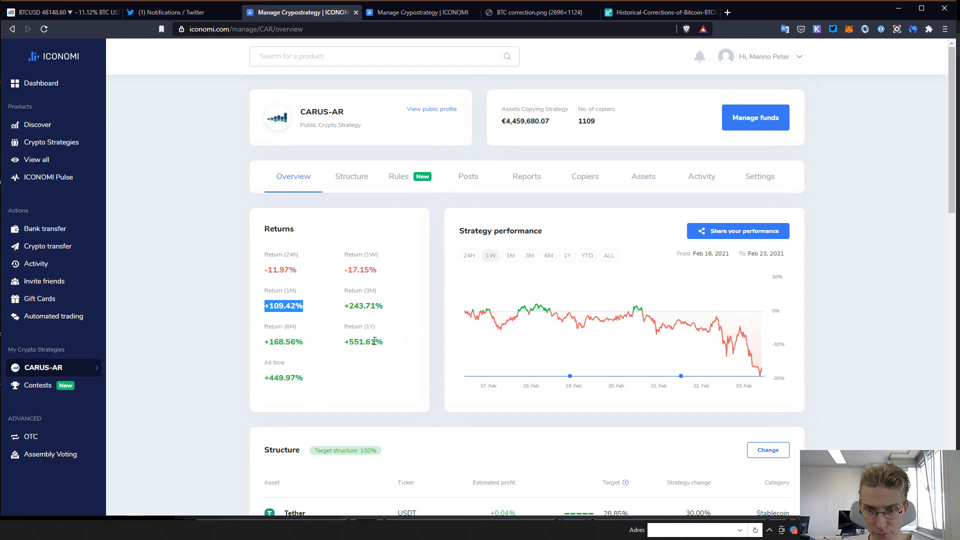